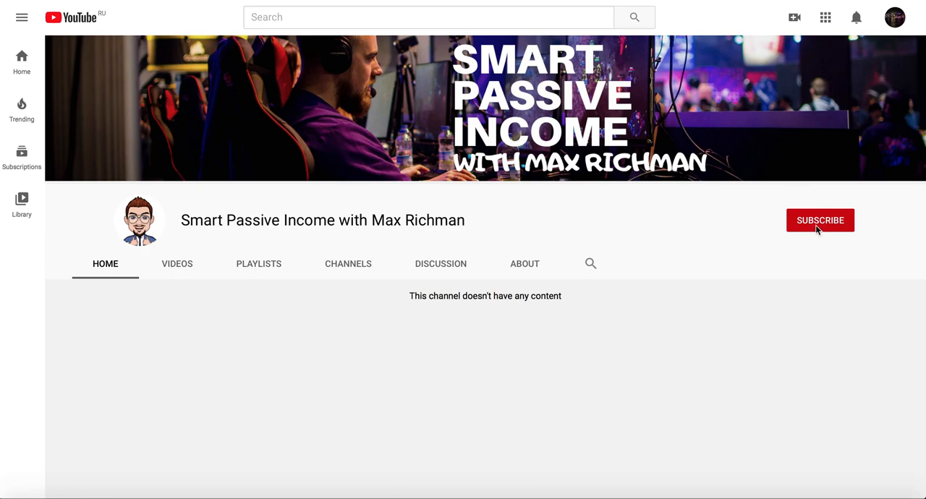
Subscribe to the Smart Passive Income channel with notifications set to All.
click(819, 220)
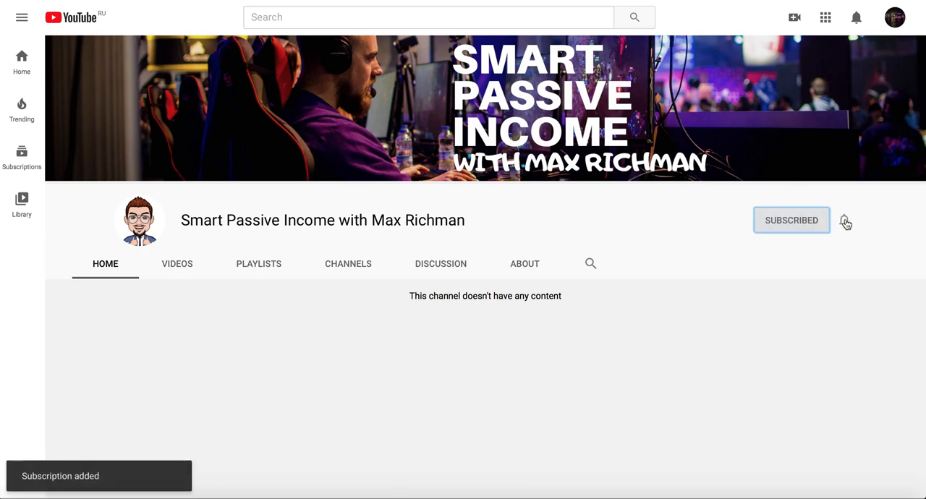
click(845, 220)
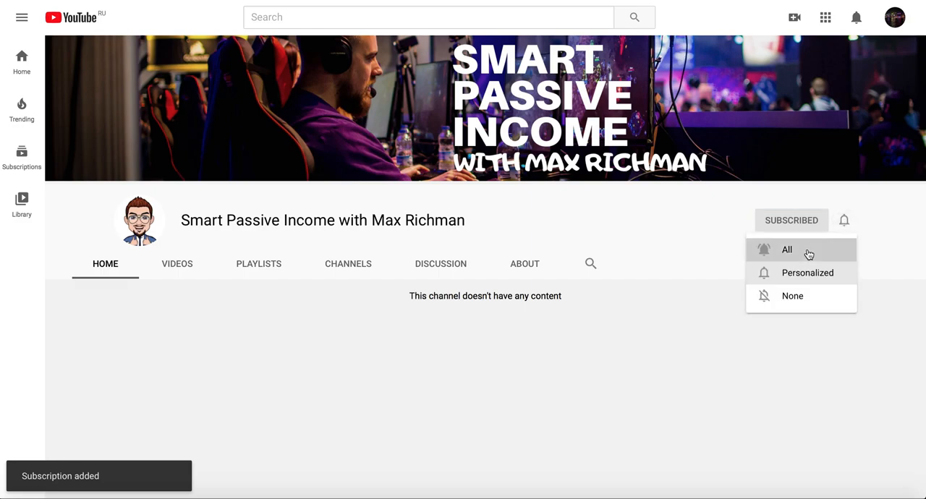
click(787, 249)
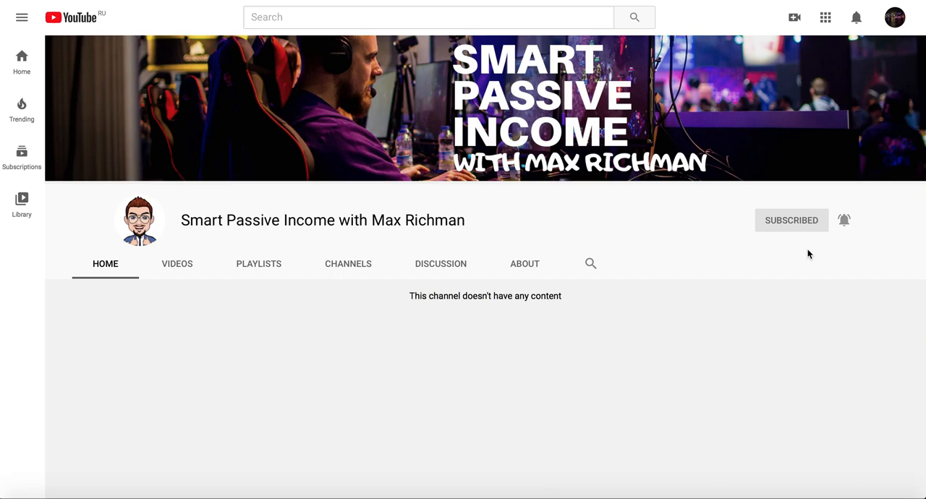
mouse_move(865, 1)
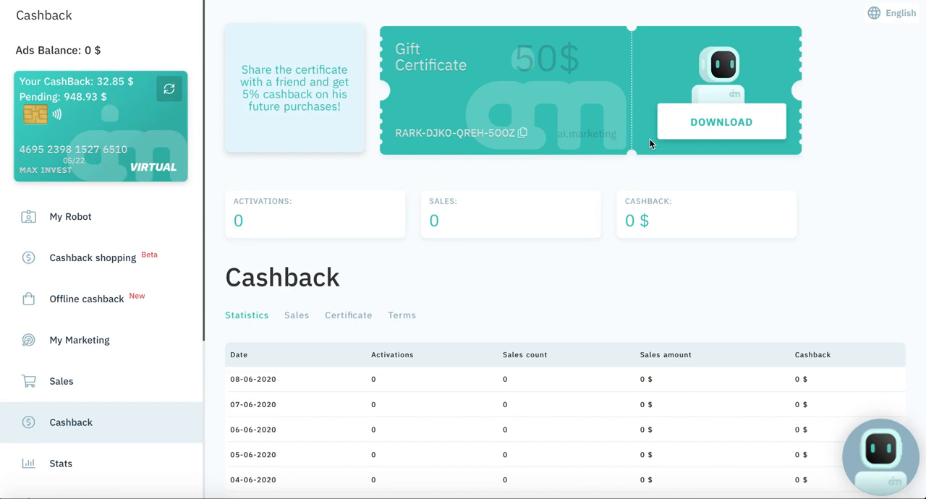
mouse_move(433, 20)
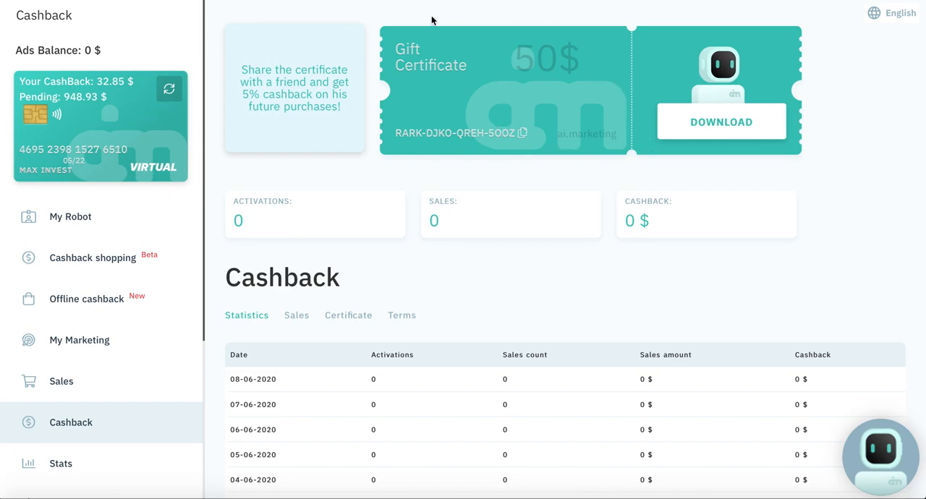
mouse_move(390, 44)
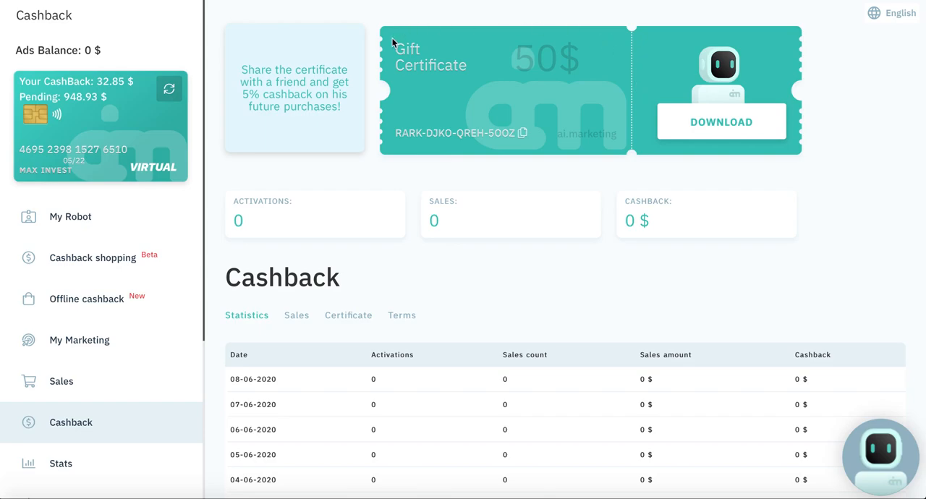
mouse_move(459, 123)
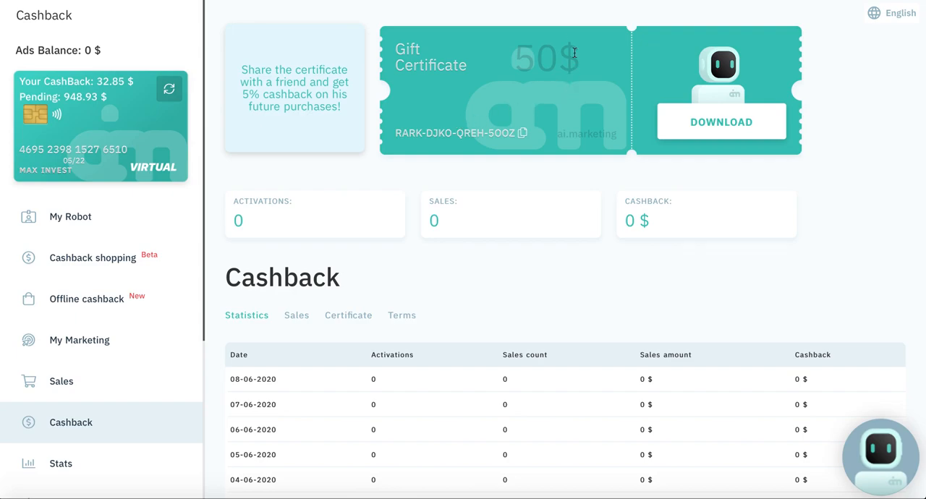
mouse_move(423, 94)
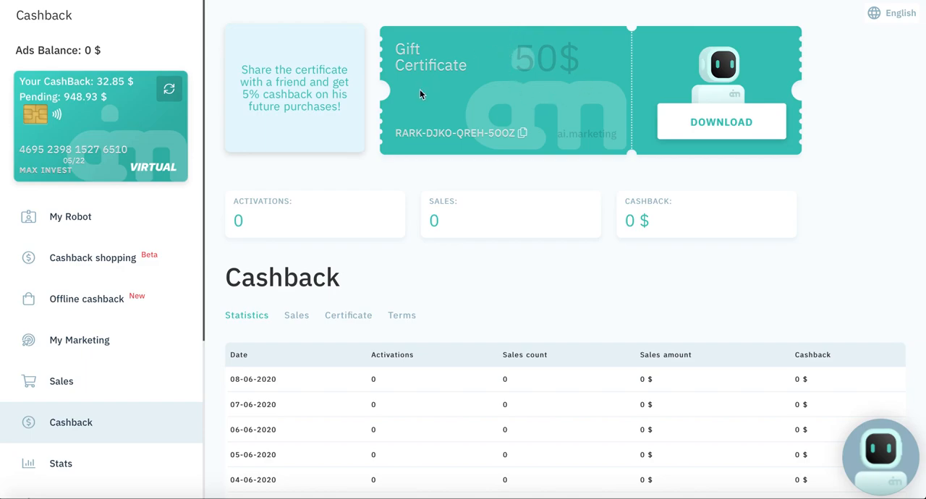
mouse_move(497, 81)
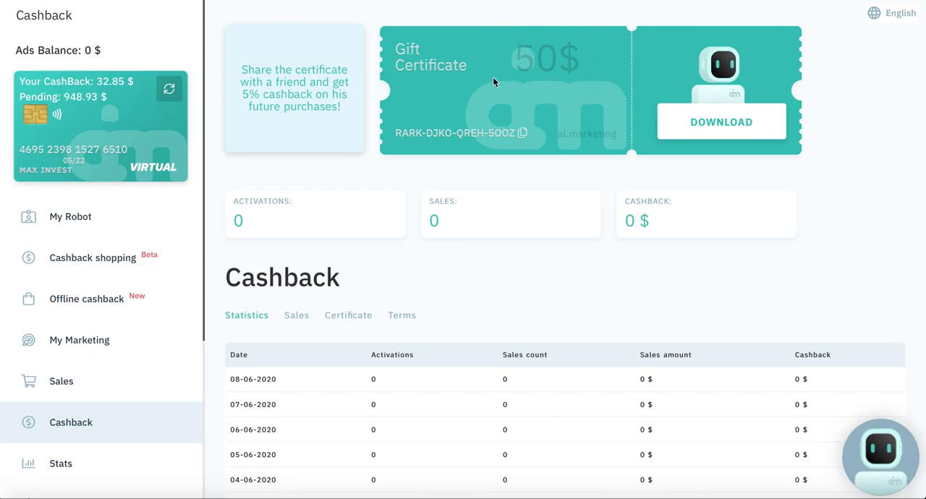
scroll(down, 3)
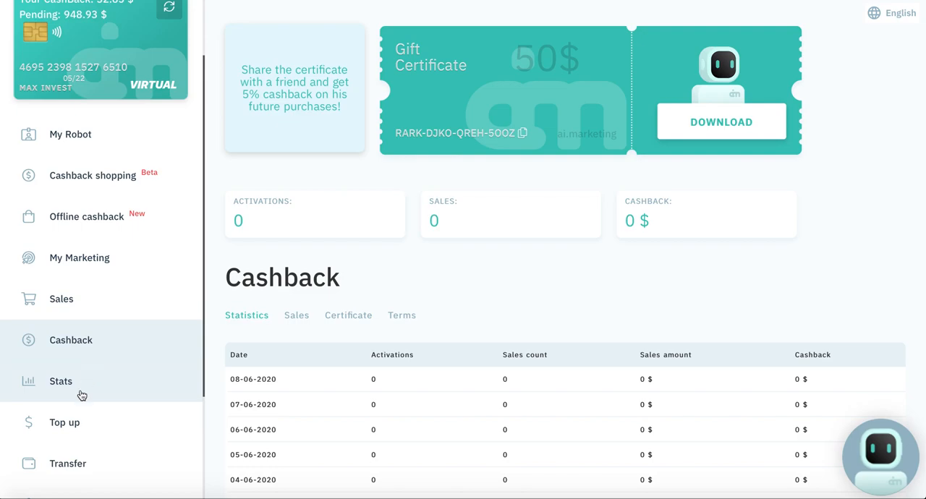
mouse_move(69, 391)
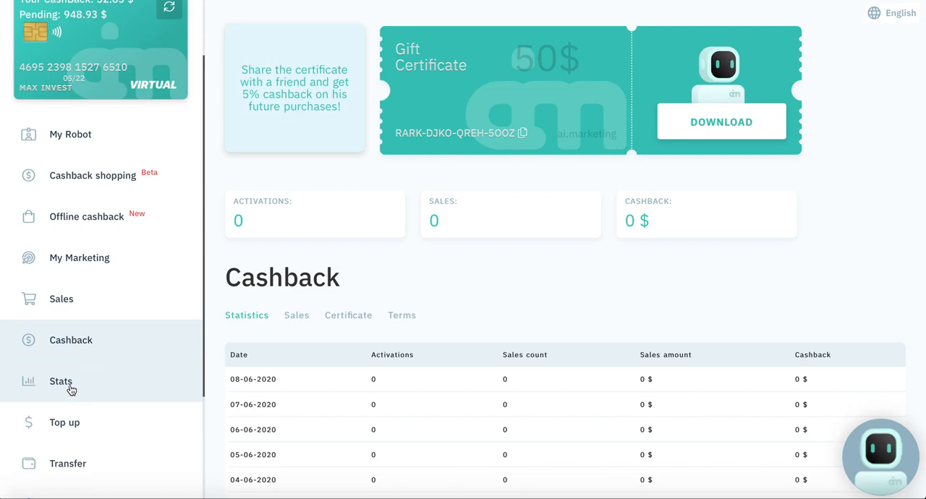
Review the MarketBot stats table: 3621 views, 1597 visitors, 441 sales, +48.27% profit.
click(61, 382)
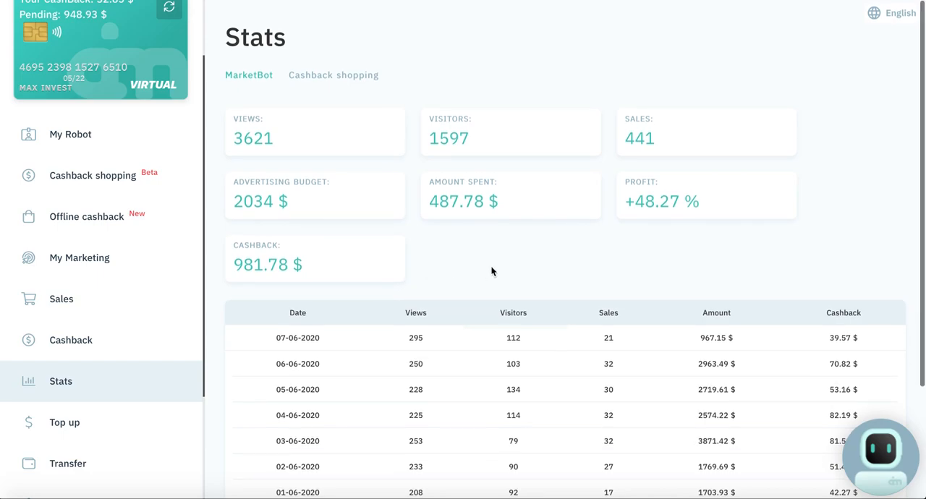
mouse_move(382, 298)
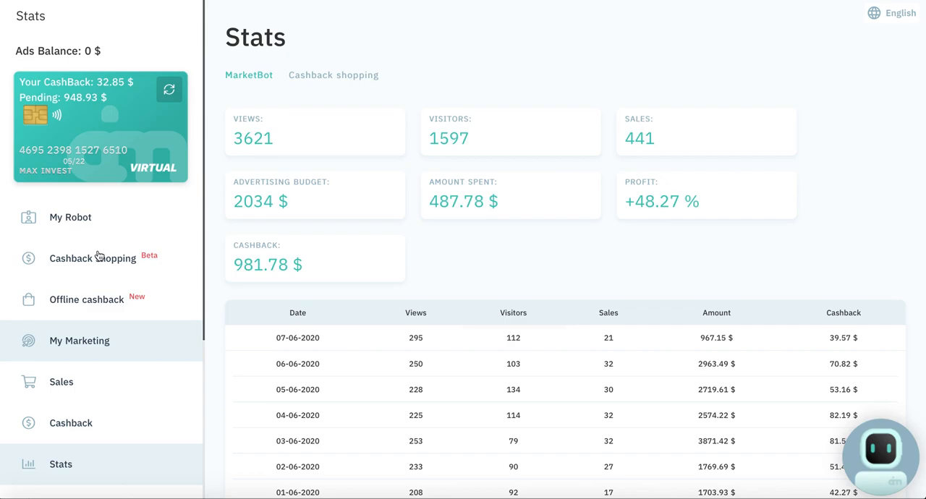
mouse_move(99, 257)
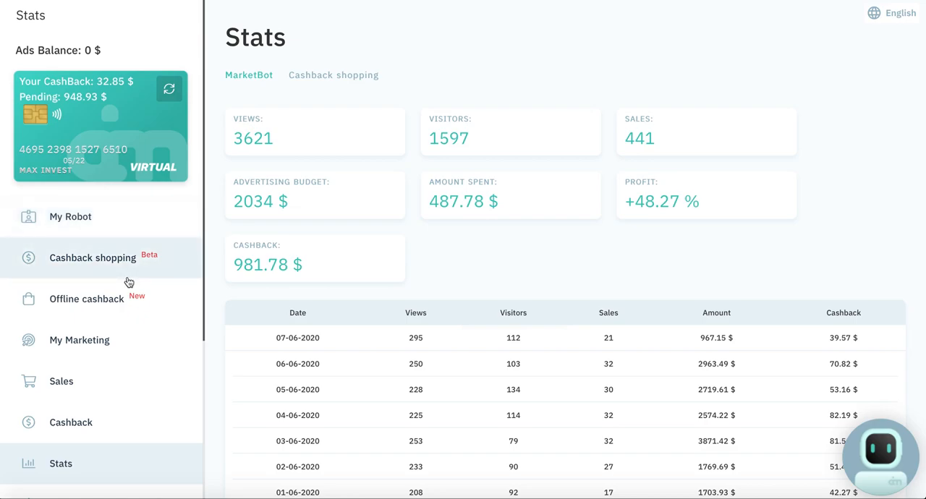
scroll(down, 3)
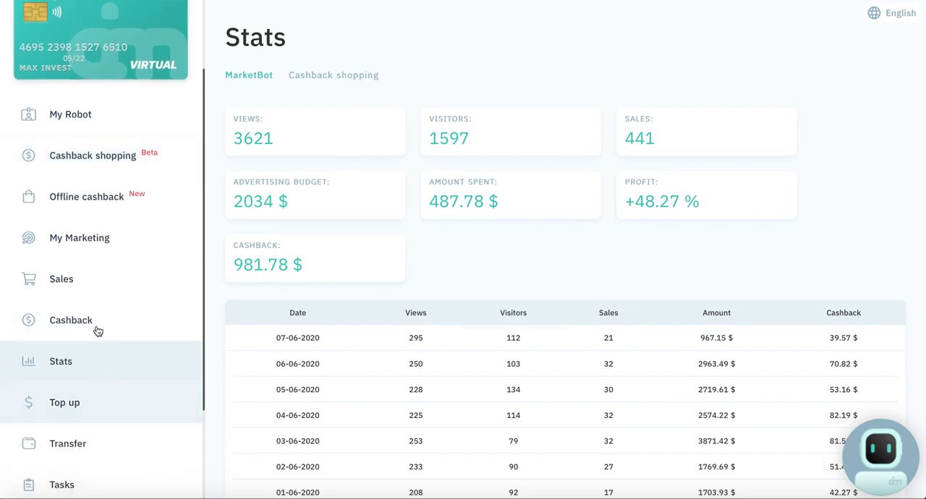
Return to the Cashback page and copy the $50 gift certificate code.
click(70, 320)
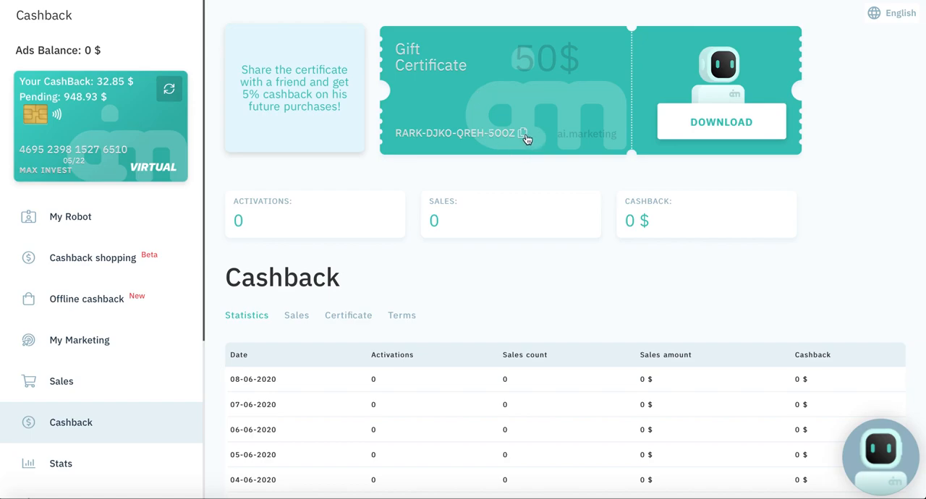
click(524, 133)
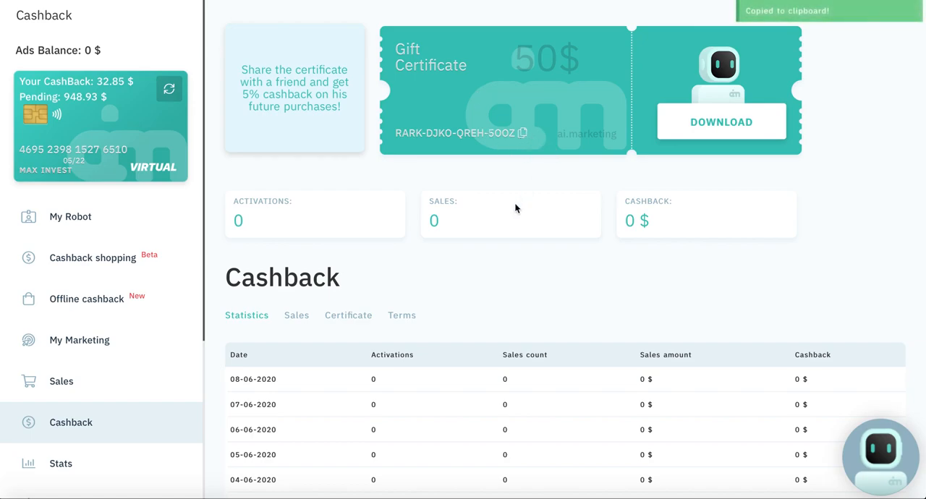
mouse_move(584, 194)
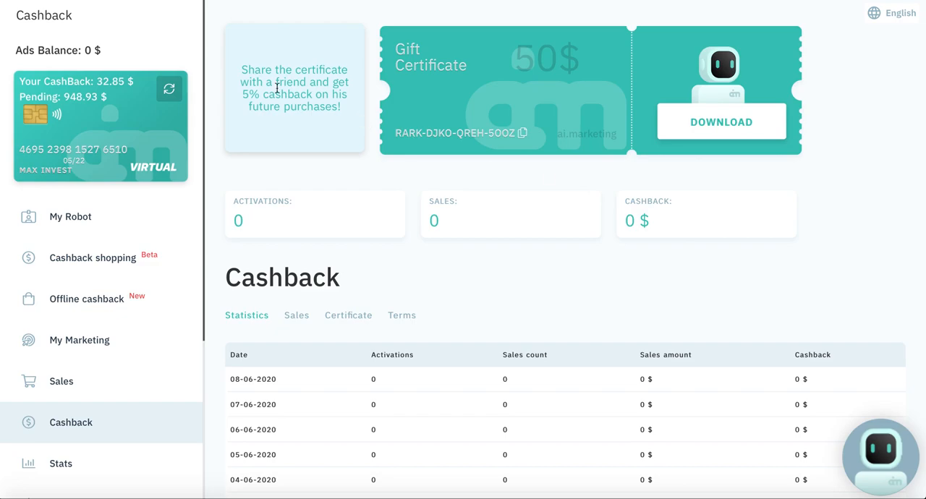
mouse_move(266, 108)
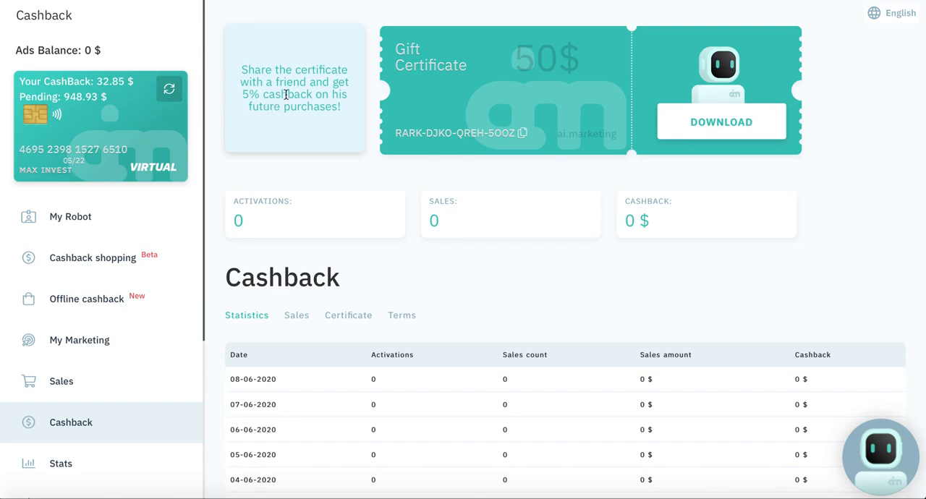
mouse_move(228, 99)
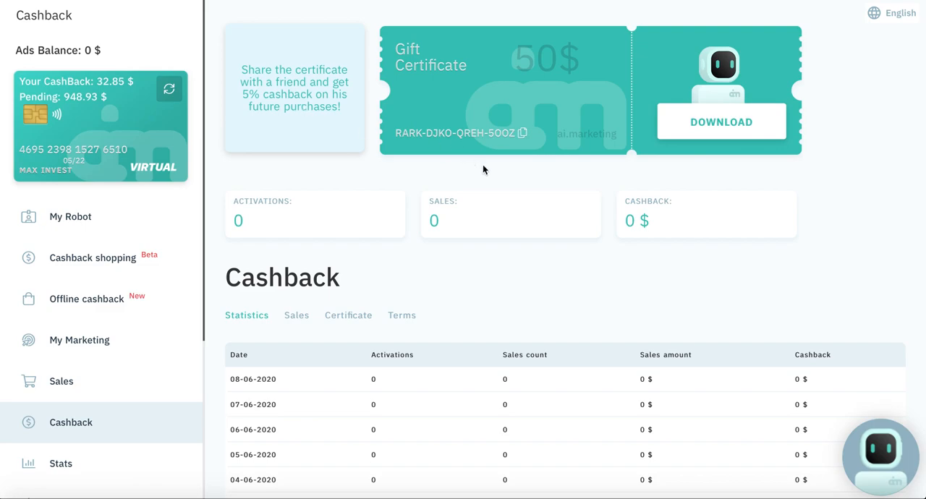
mouse_move(814, 40)
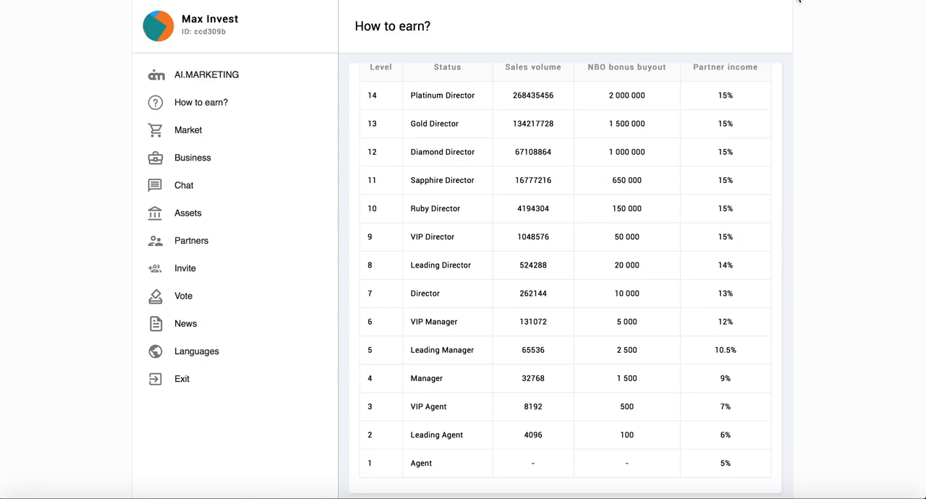
mouse_move(721, 93)
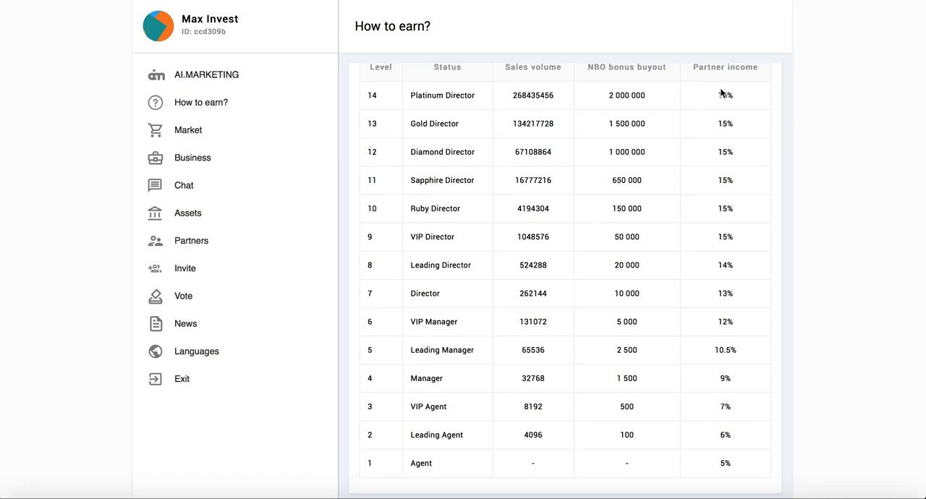
mouse_move(773, 96)
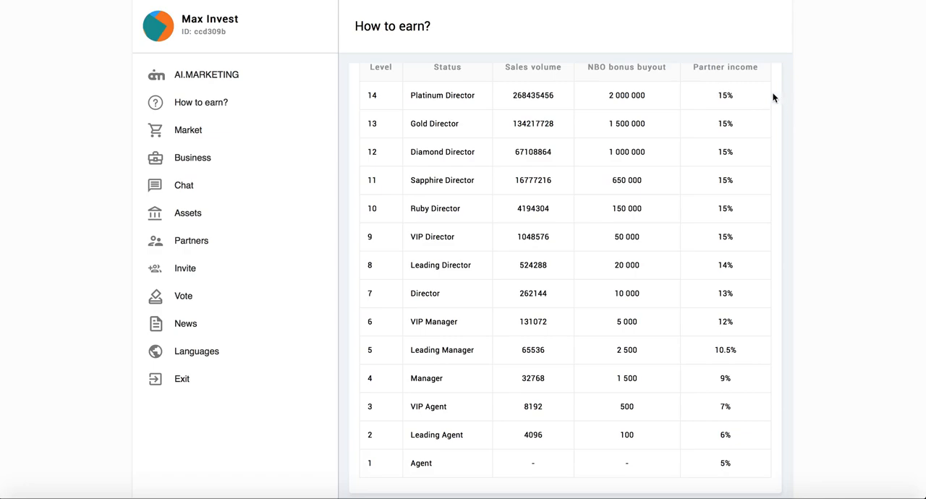
mouse_move(865, 2)
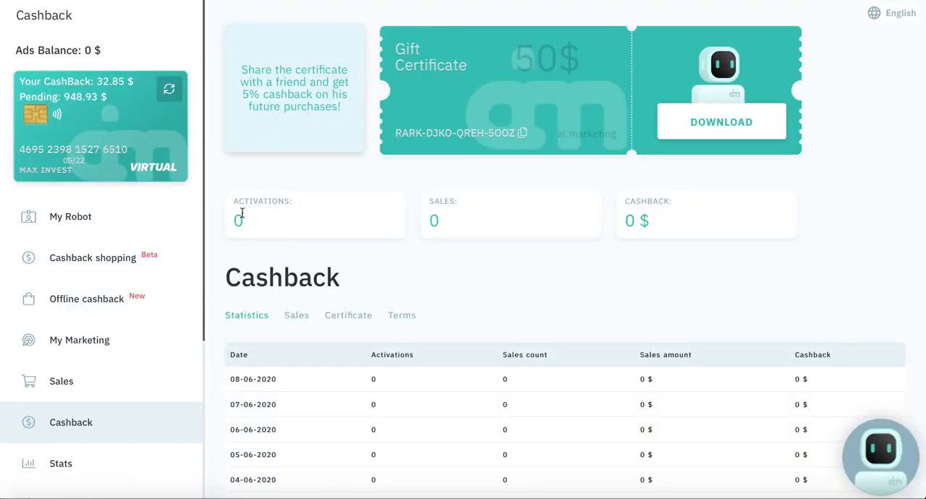
mouse_move(99, 419)
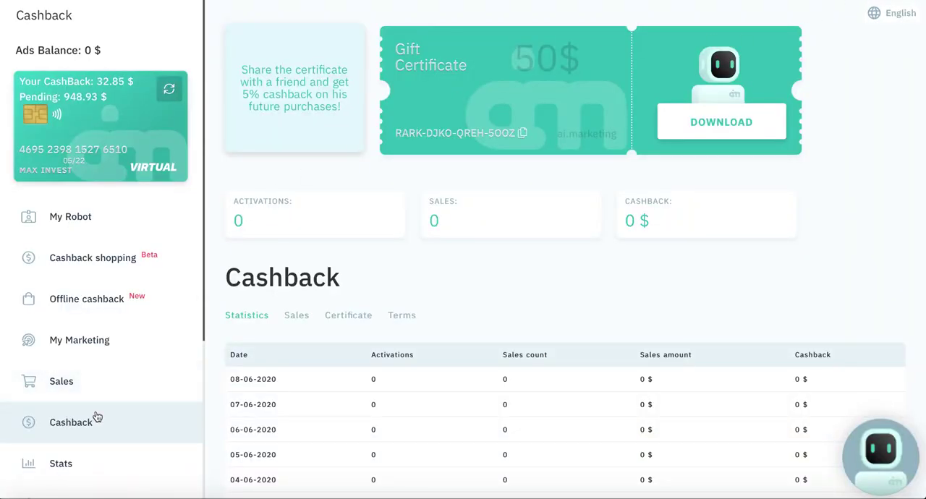
scroll(down, 3)
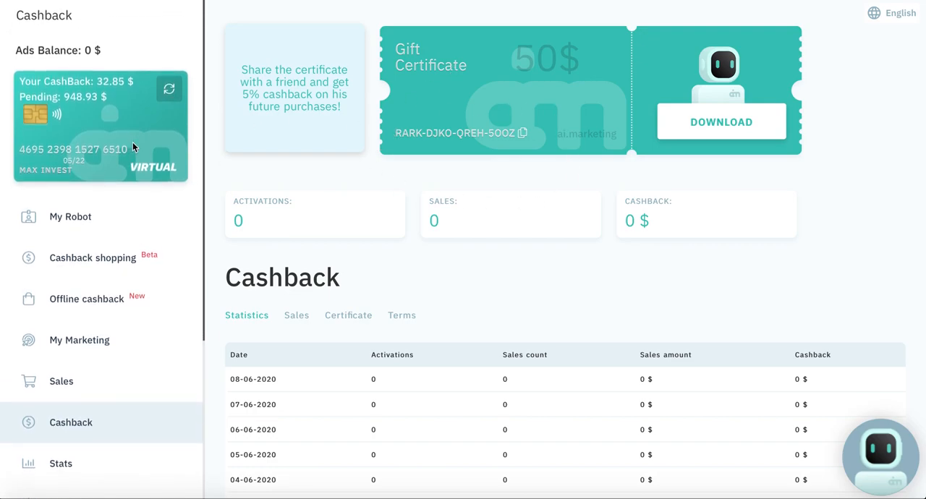
mouse_move(400, 145)
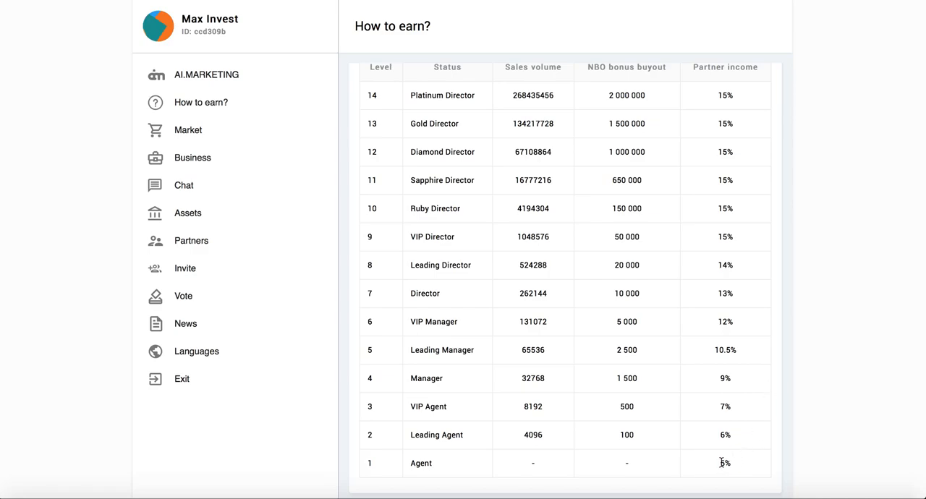
mouse_move(733, 347)
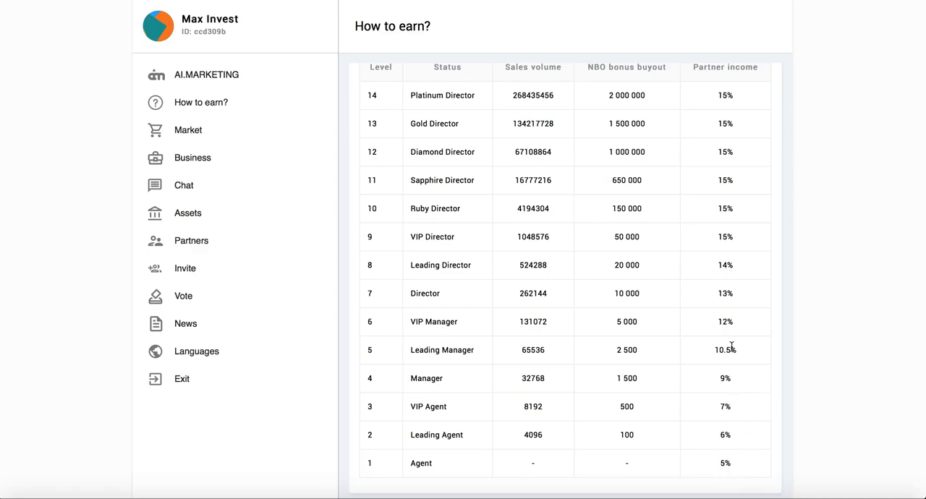
mouse_move(725, 100)
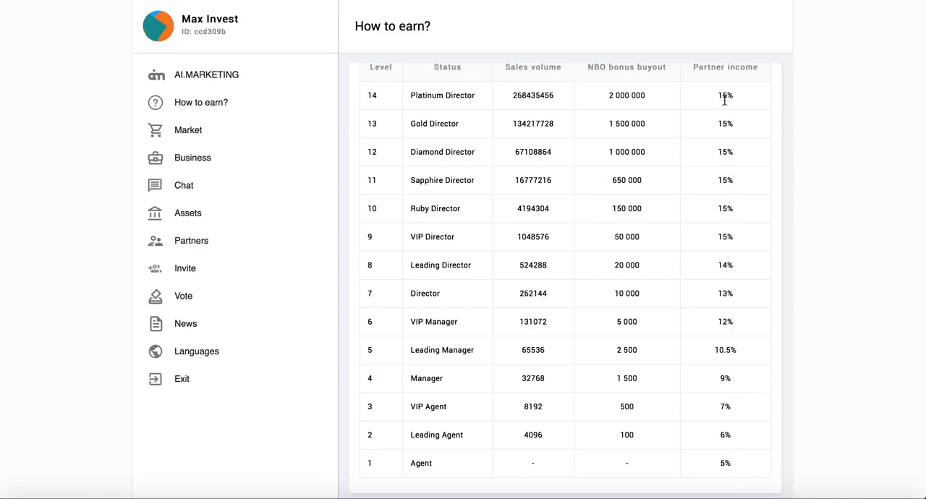
mouse_move(706, 385)
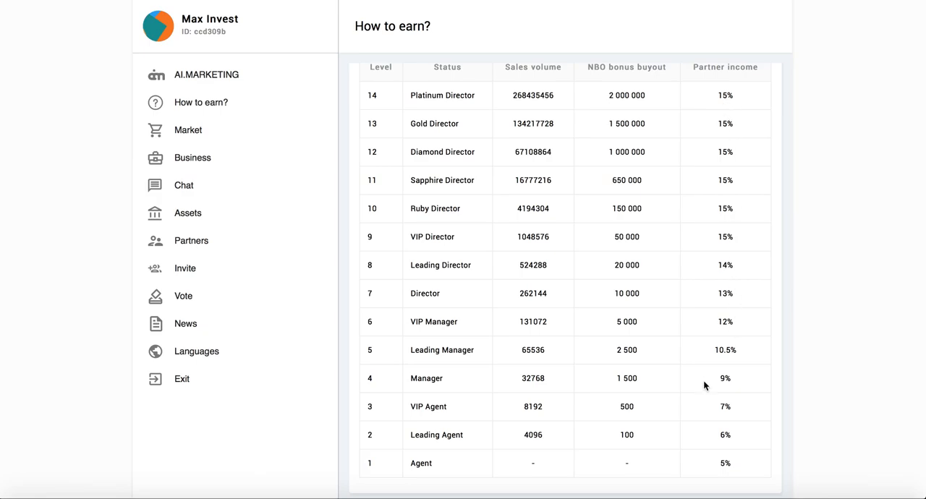
mouse_move(619, 452)
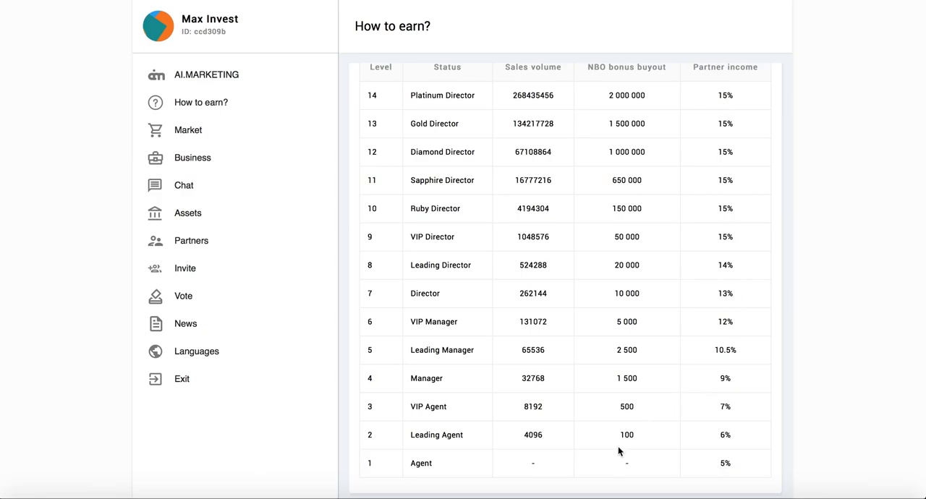
mouse_move(607, 225)
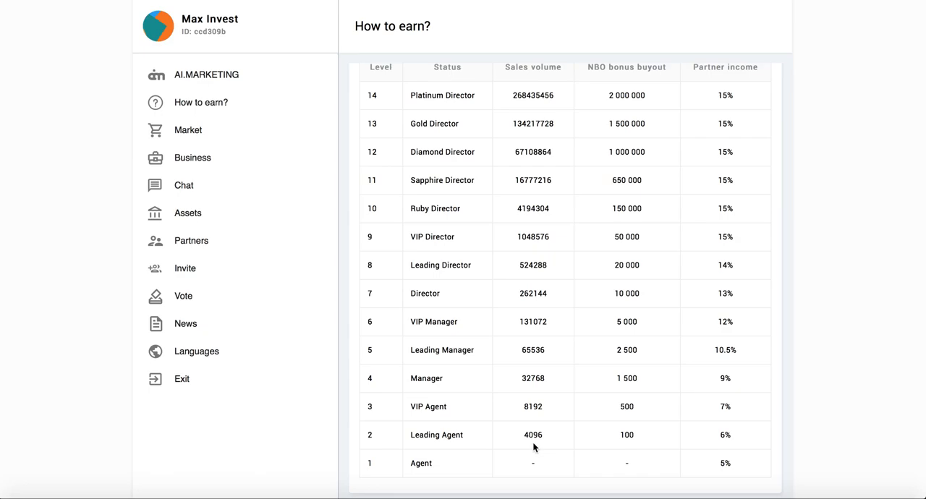
mouse_move(561, 446)
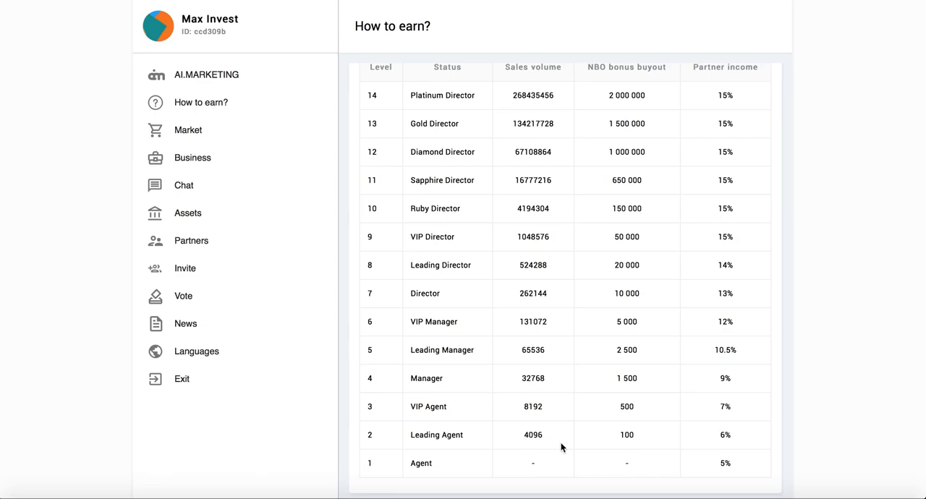
mouse_move(615, 421)
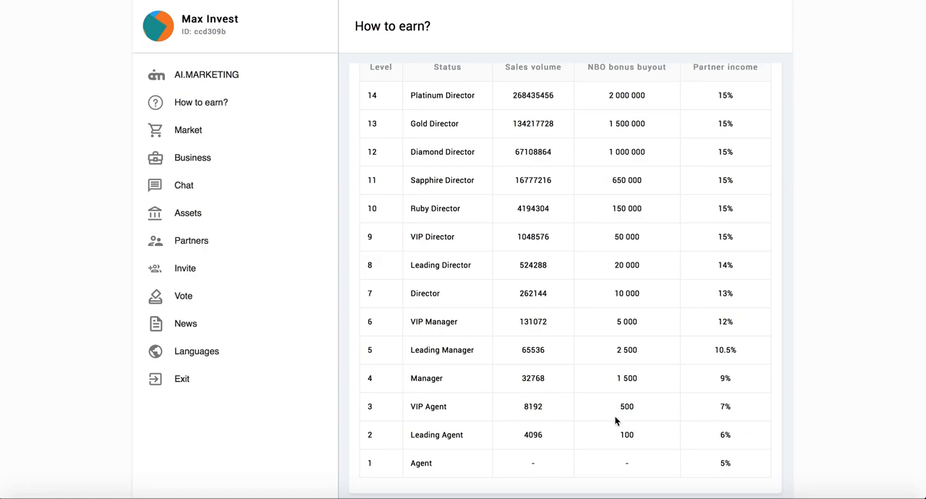
mouse_move(636, 380)
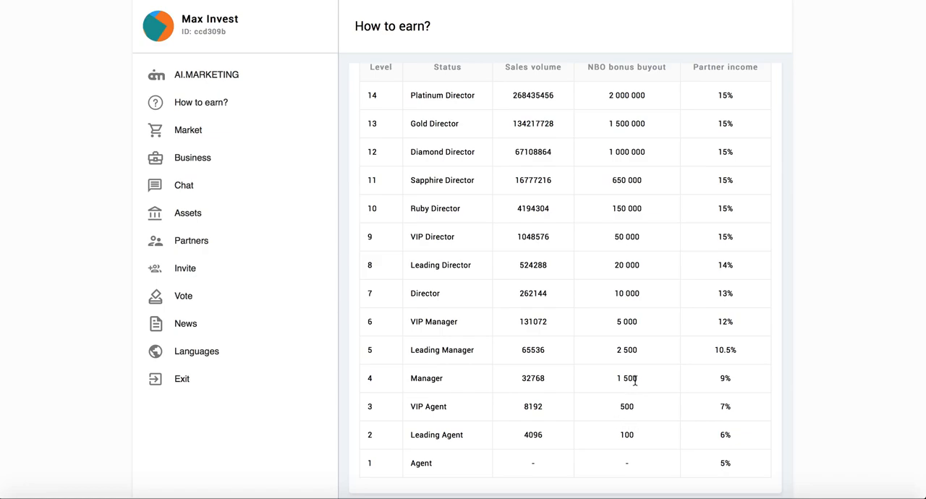
mouse_move(654, 159)
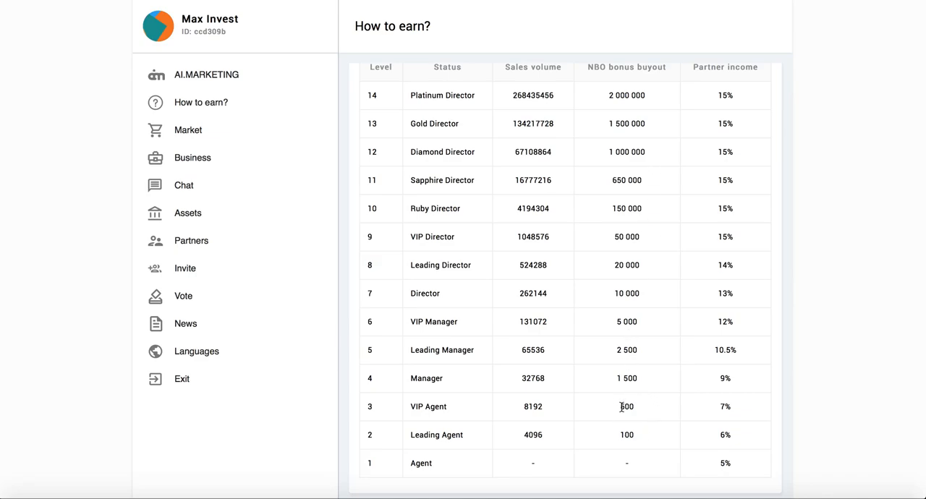
mouse_move(403, 276)
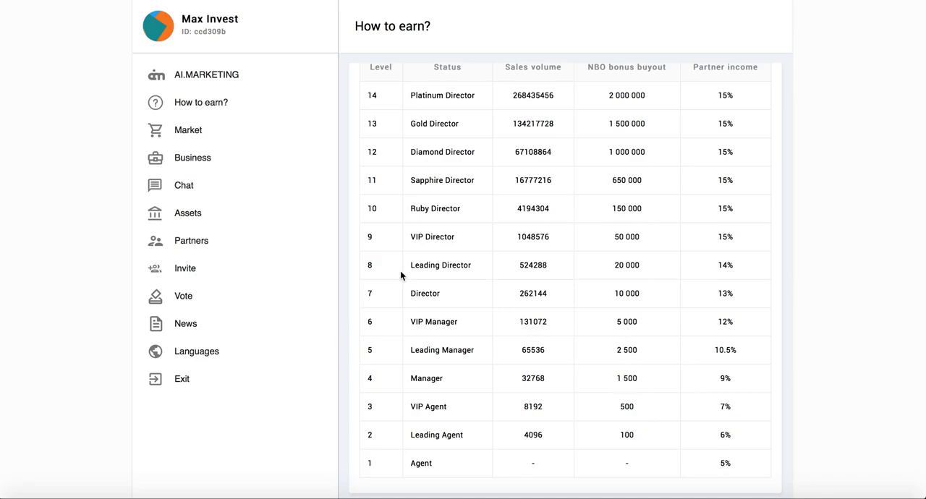
Show the Assets page listing 1066 NBO and 0 PRTN balances.
click(189, 213)
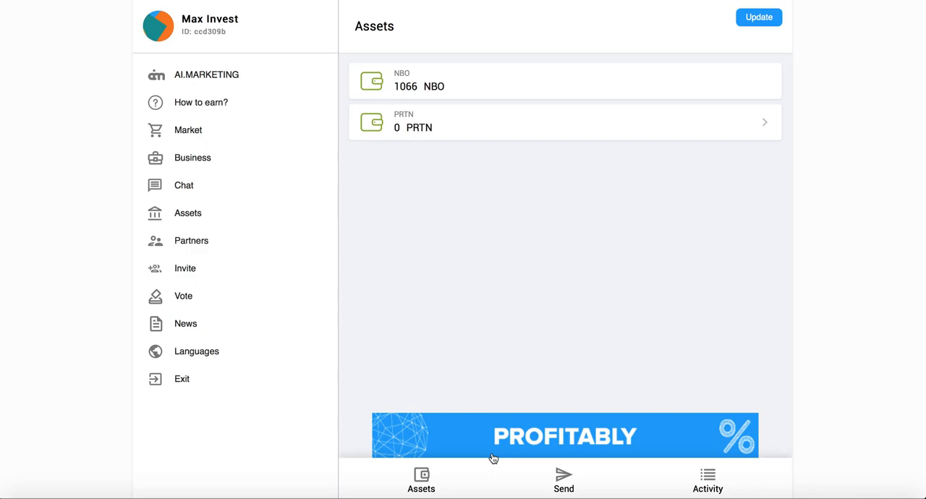
mouse_move(580, 459)
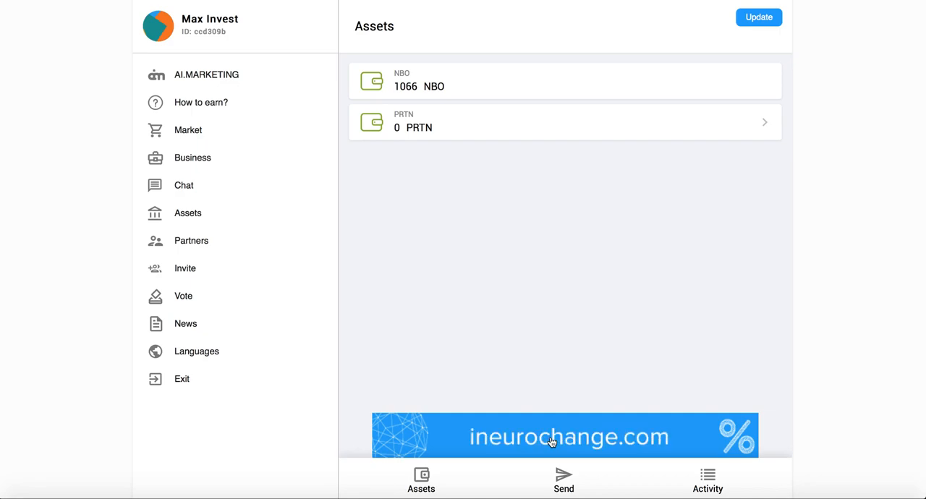
mouse_move(197, 105)
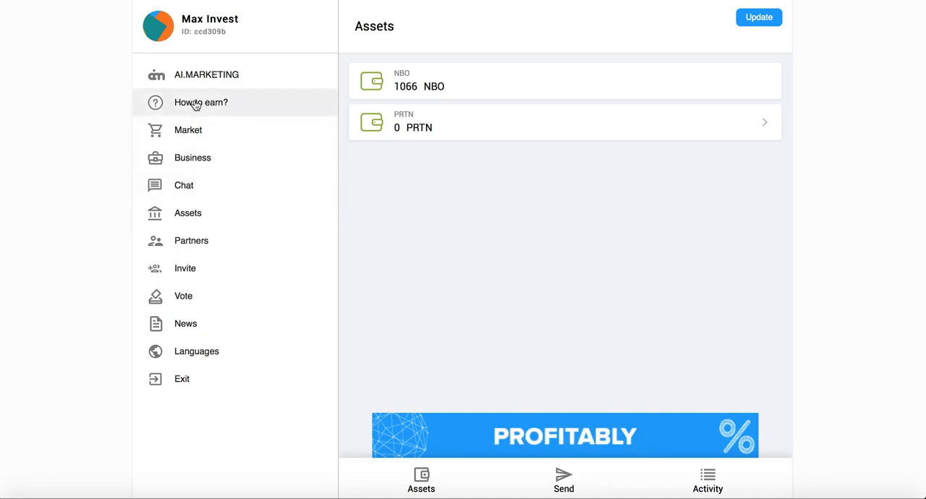
Read the How to earn? page explaining earnings and the NBO and PRTN assets.
click(199, 101)
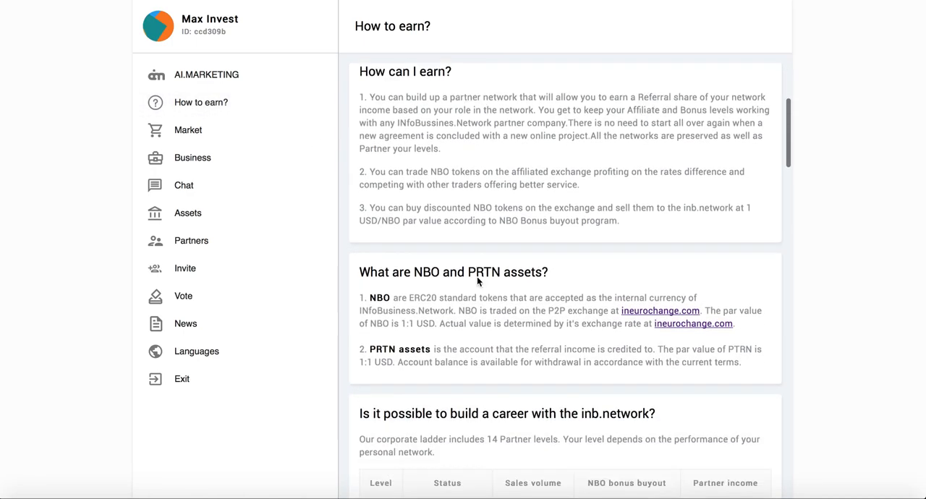
scroll(down, 3)
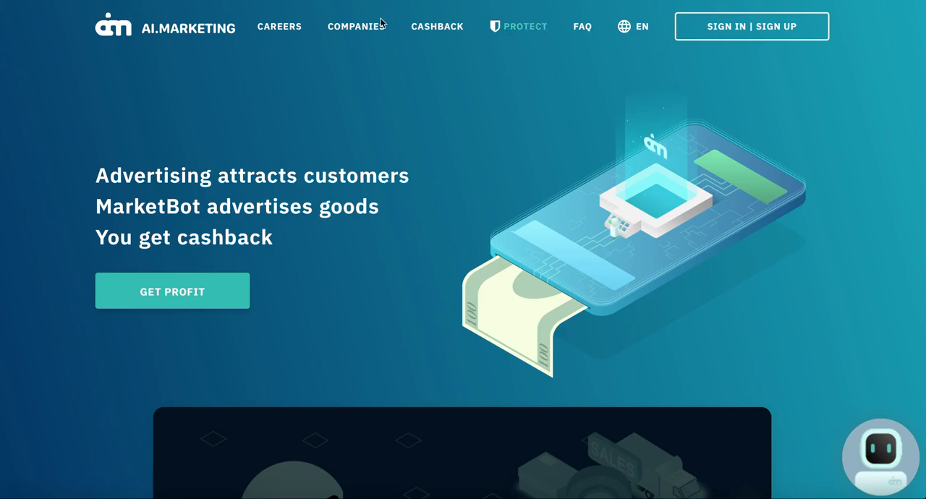
mouse_move(618, 84)
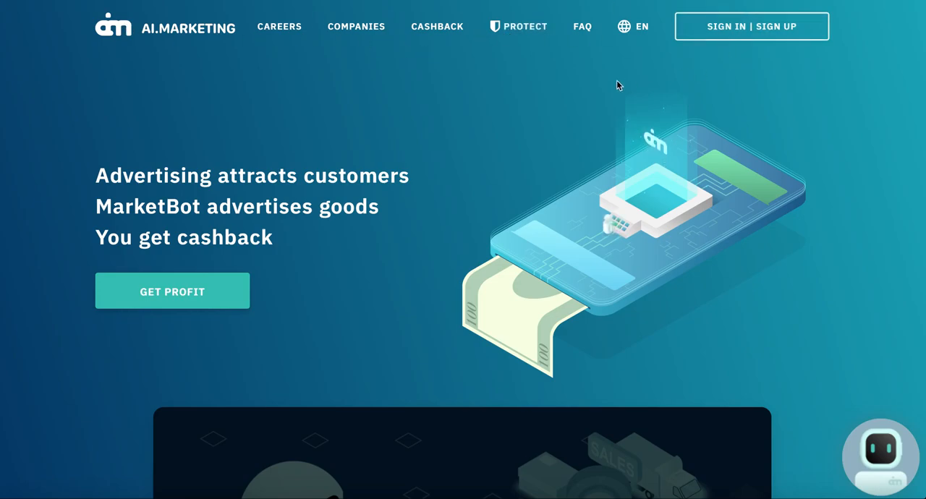
Browse the cashback shop directory on the AI.Marketing site.
click(437, 26)
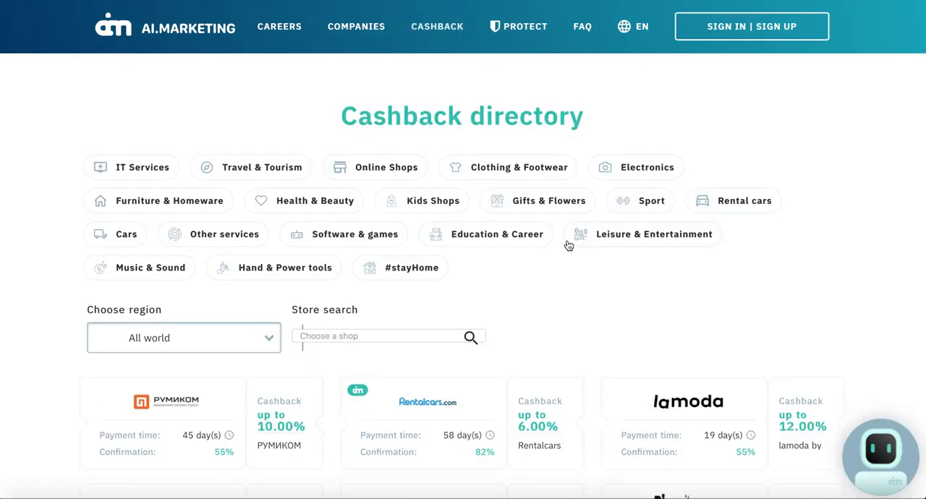
scroll(down, 3)
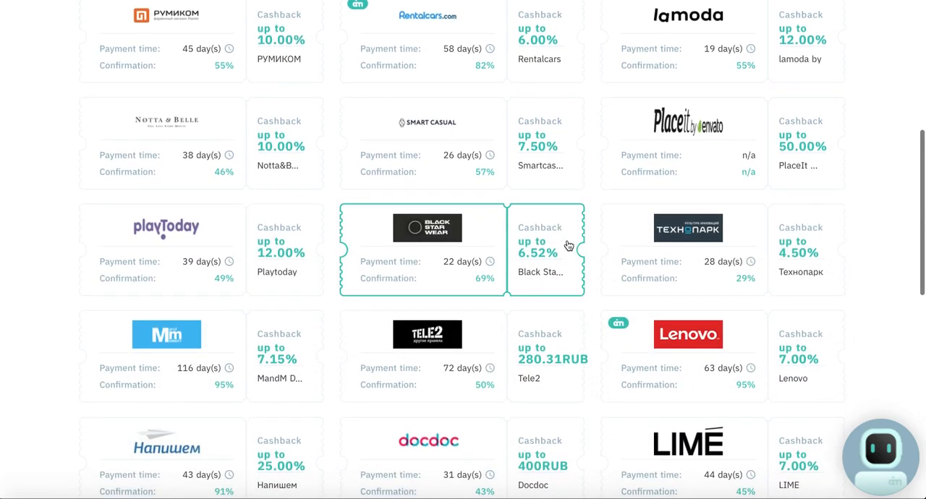
scroll(up, 3)
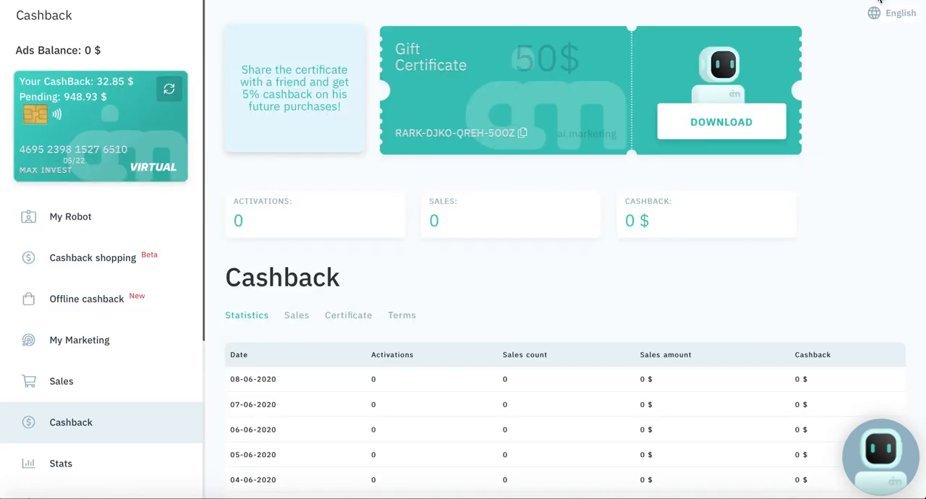
mouse_move(860, 96)
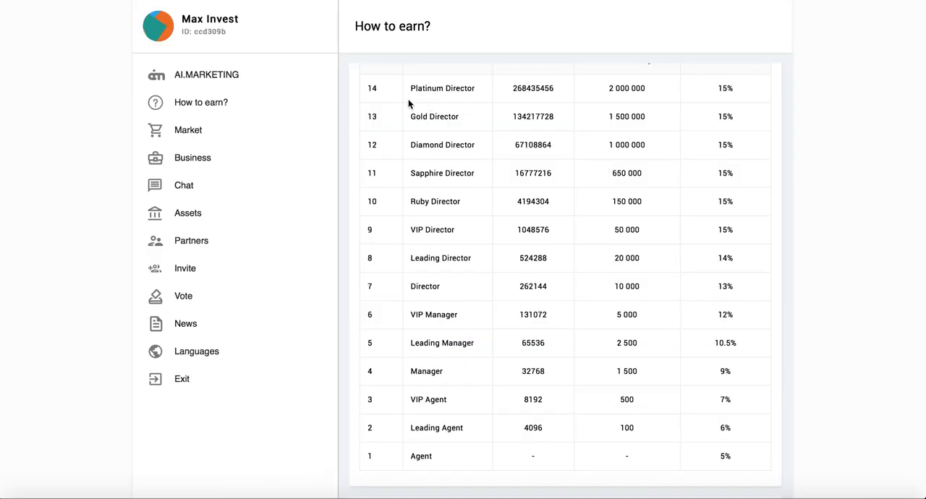
mouse_move(189, 279)
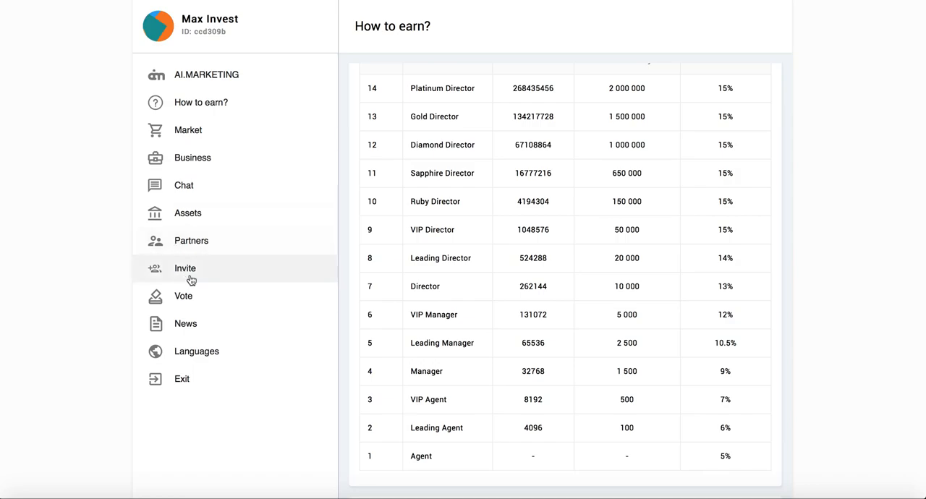
Bring up the share dialog with the nbo.network and ai.marketing referral links.
click(185, 269)
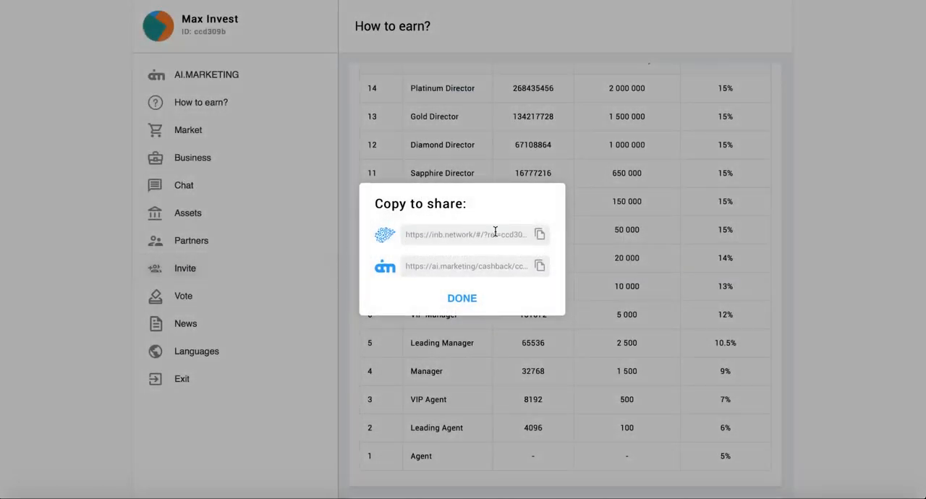
click(540, 234)
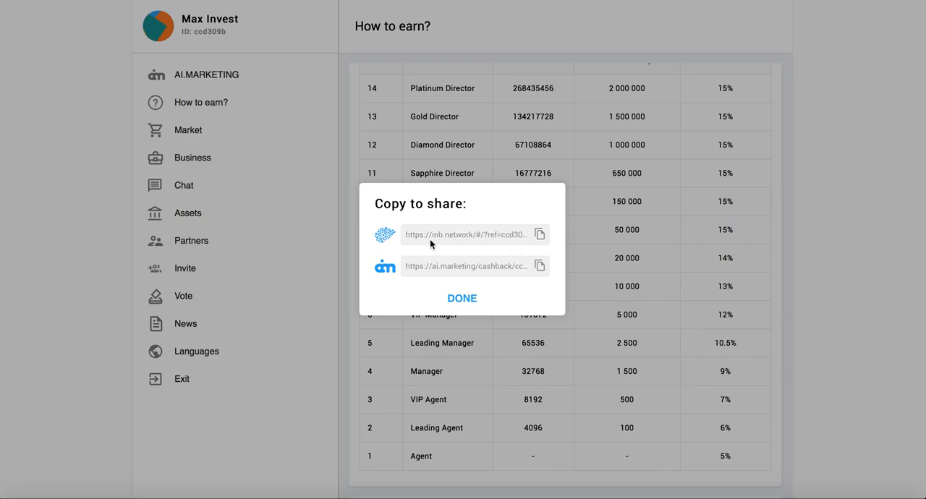
mouse_move(514, 234)
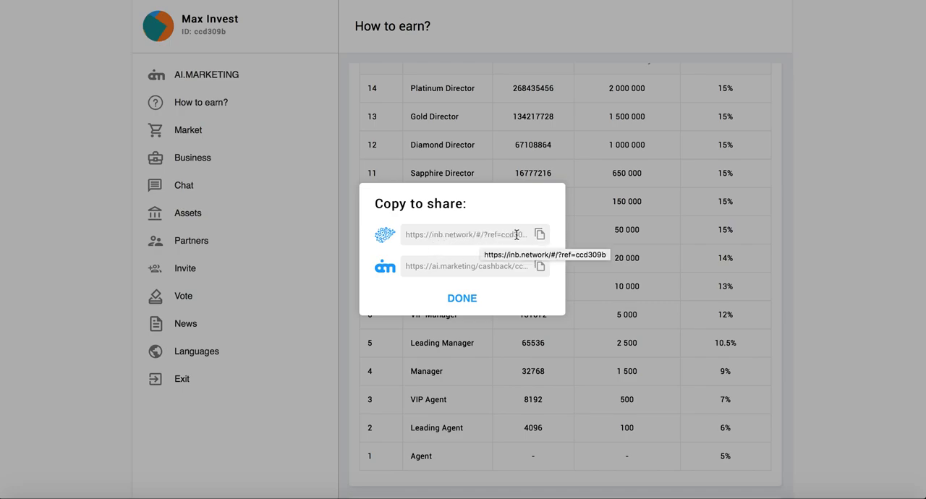
mouse_move(574, 228)
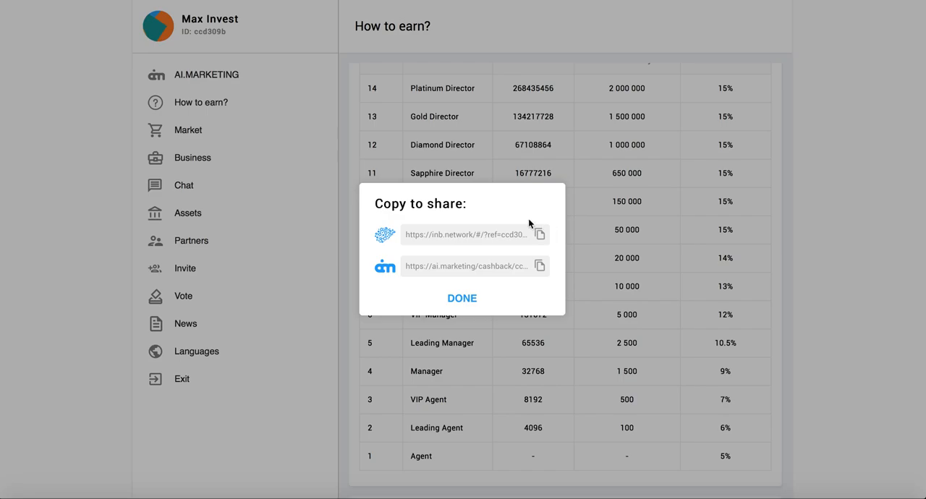
mouse_move(521, 225)
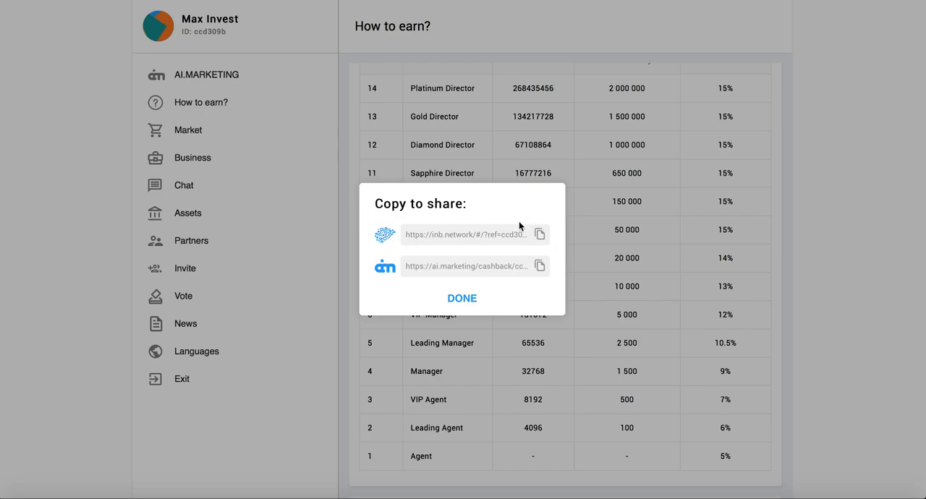
mouse_move(382, 138)
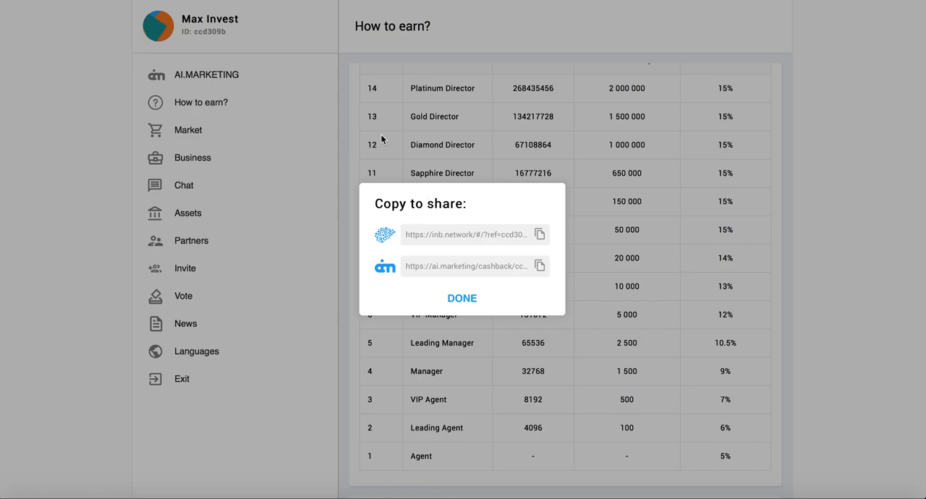
mouse_move(389, 312)
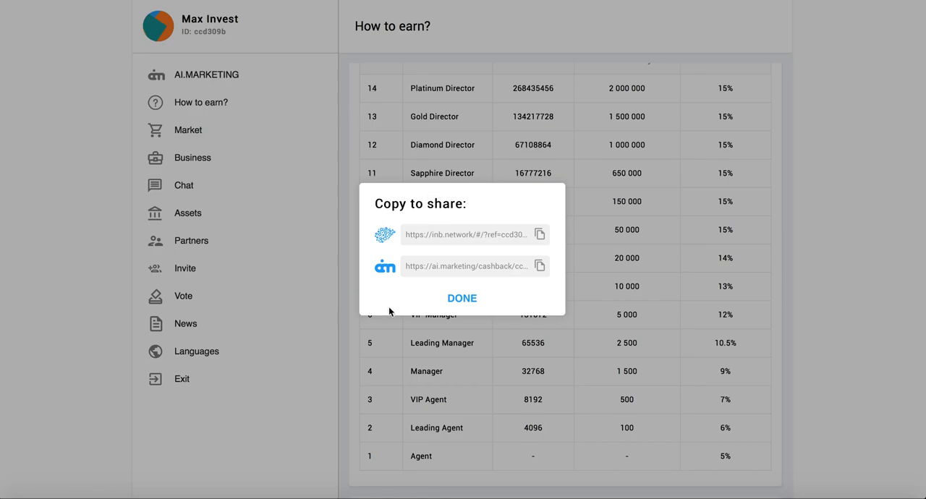
Check the empty Partners page, then reopen the two-link referral share dialog.
click(462, 298)
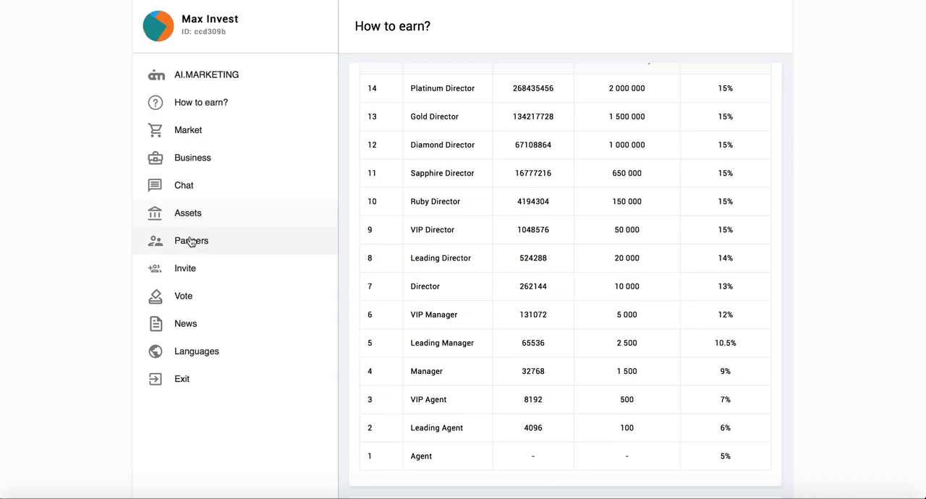
click(191, 240)
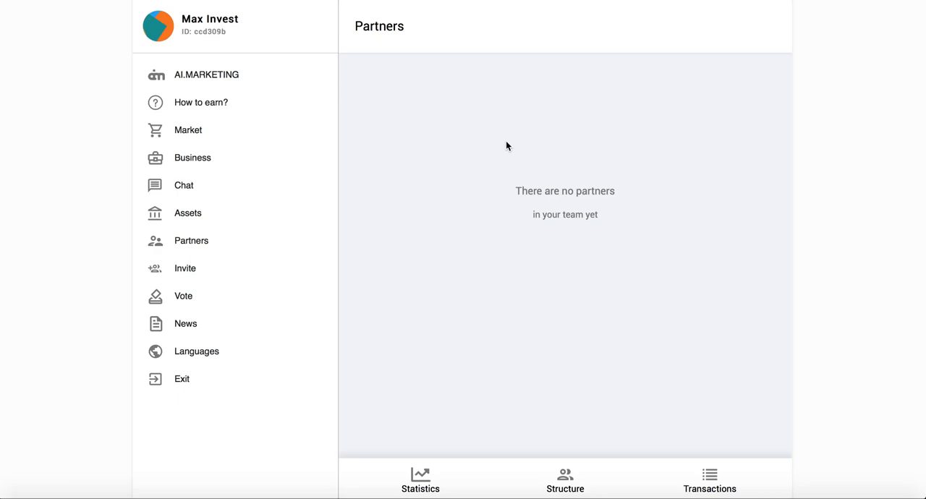
mouse_move(408, 178)
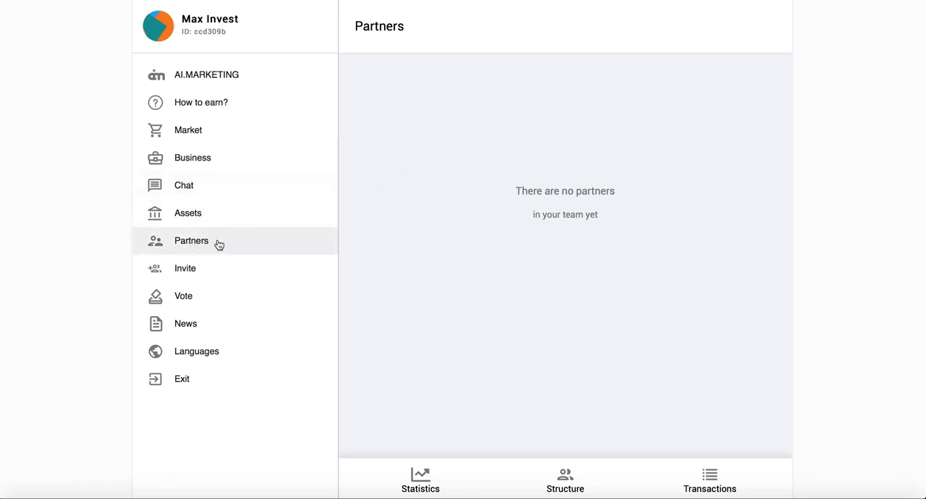
mouse_move(188, 242)
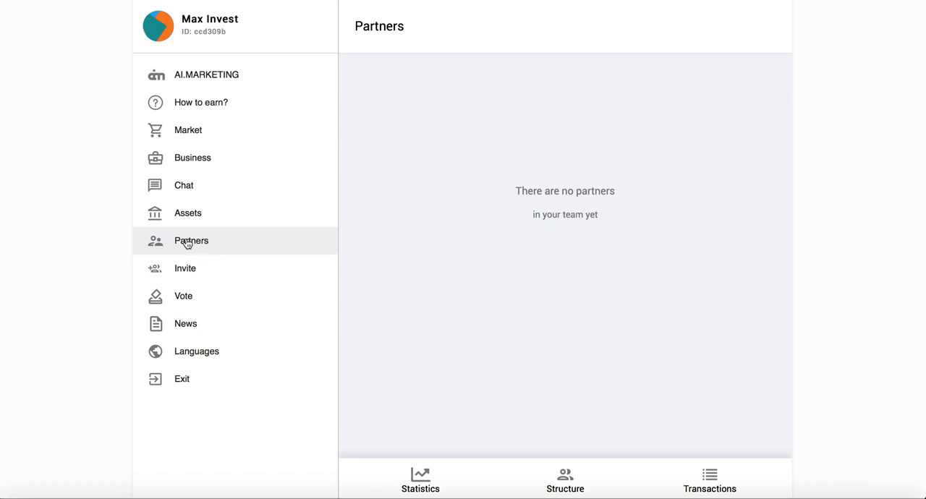
mouse_move(758, 102)
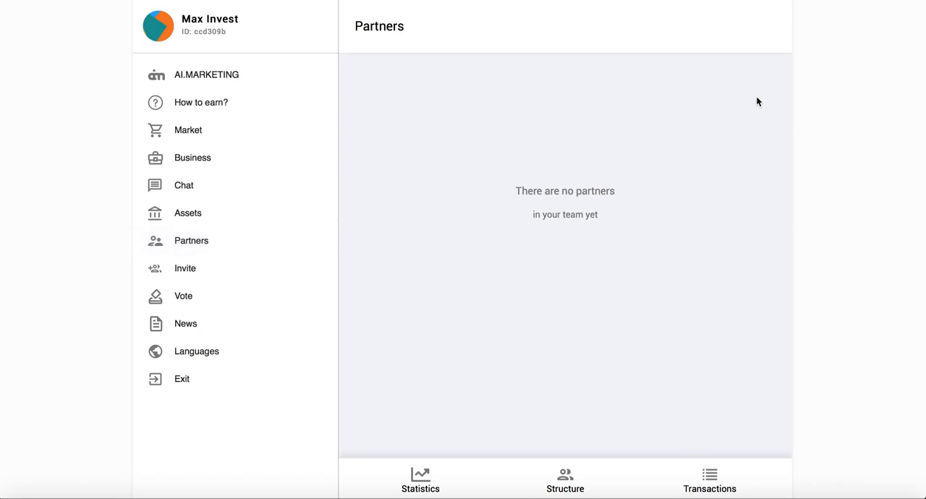
mouse_move(187, 272)
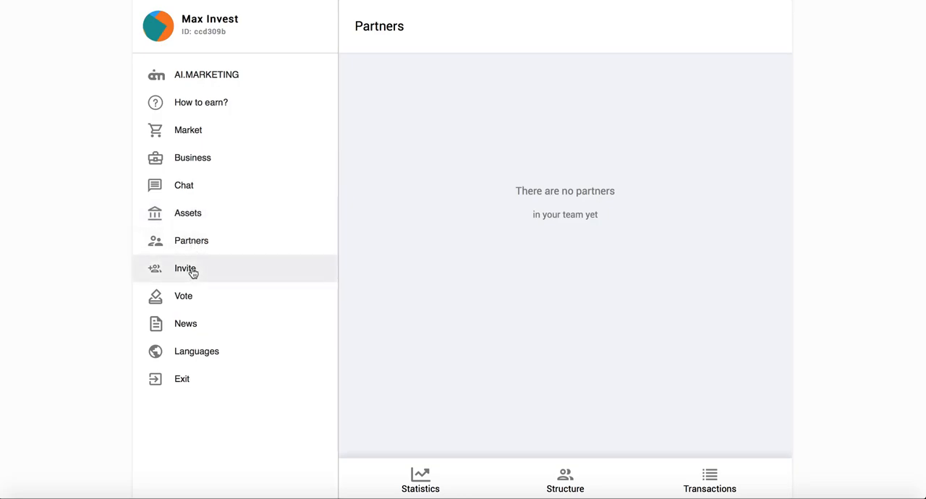
click(186, 270)
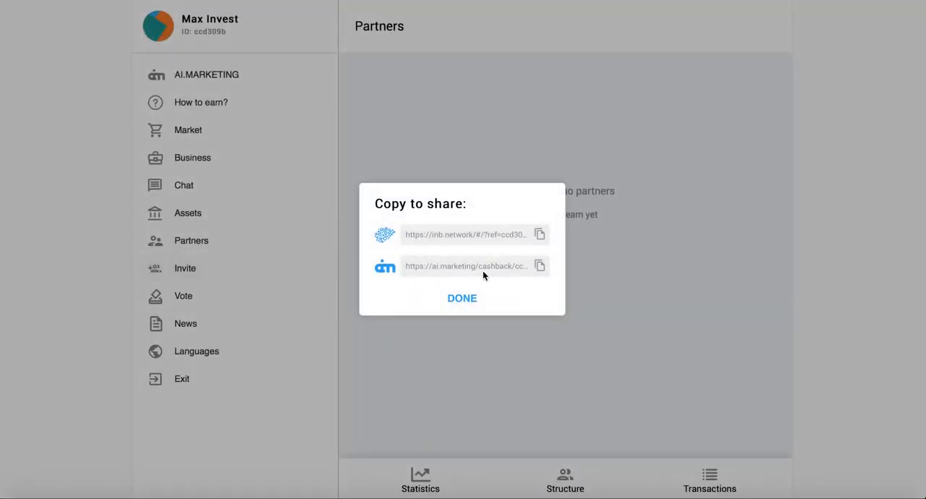
mouse_move(575, 272)
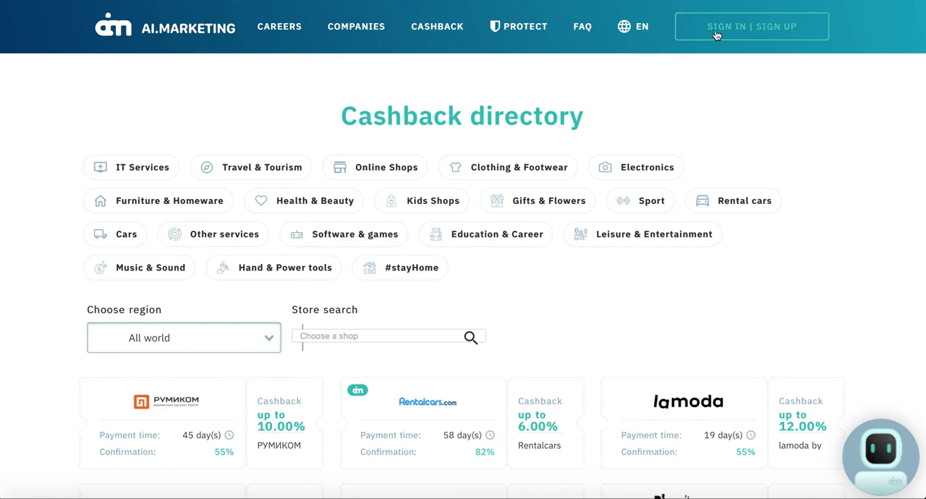
mouse_move(858, 0)
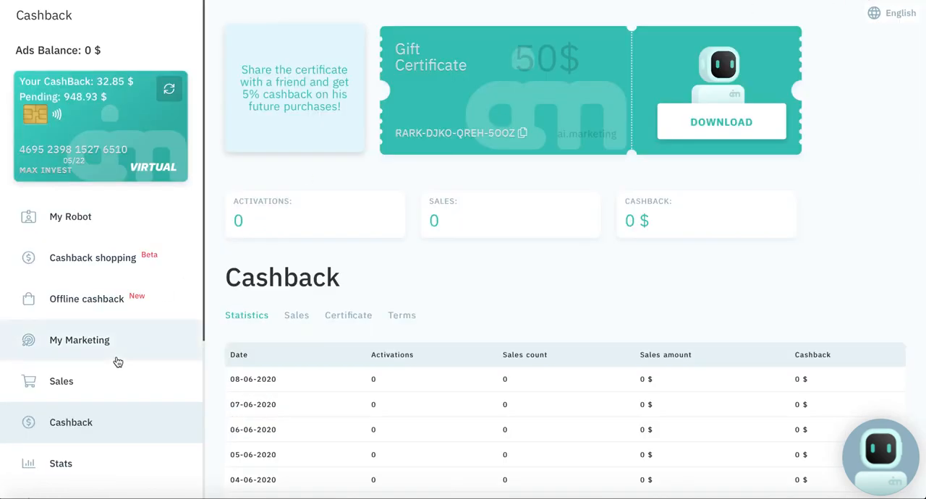
Show the 100 USD ads balance top-up with Visa/Mastercard/Maestro as payment method.
scroll(down, 3)
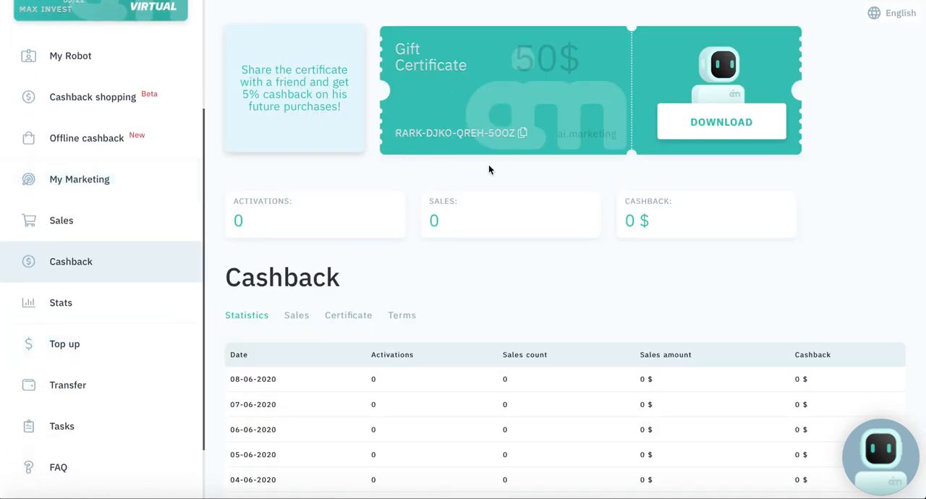
scroll(down, 3)
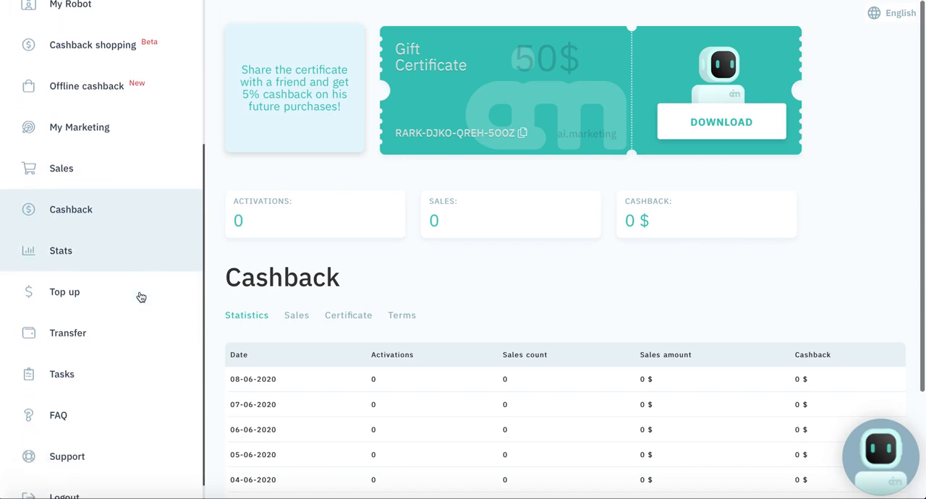
click(63, 292)
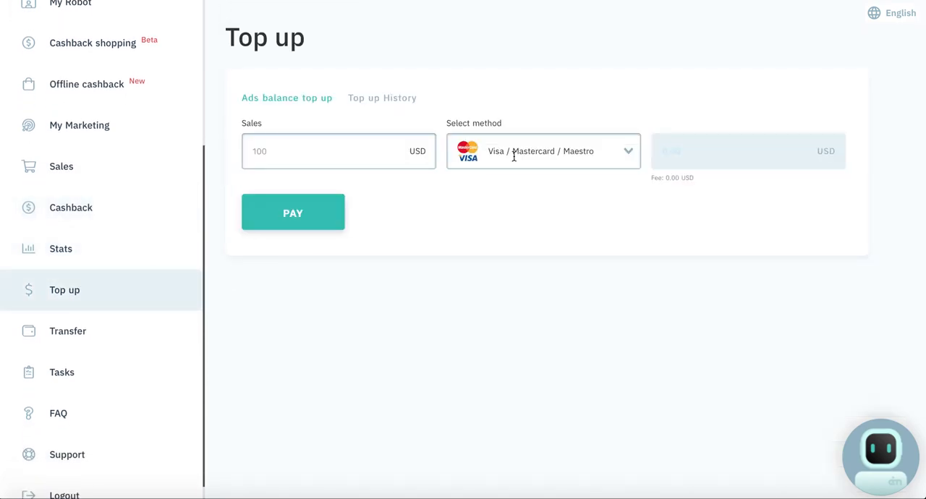
click(543, 151)
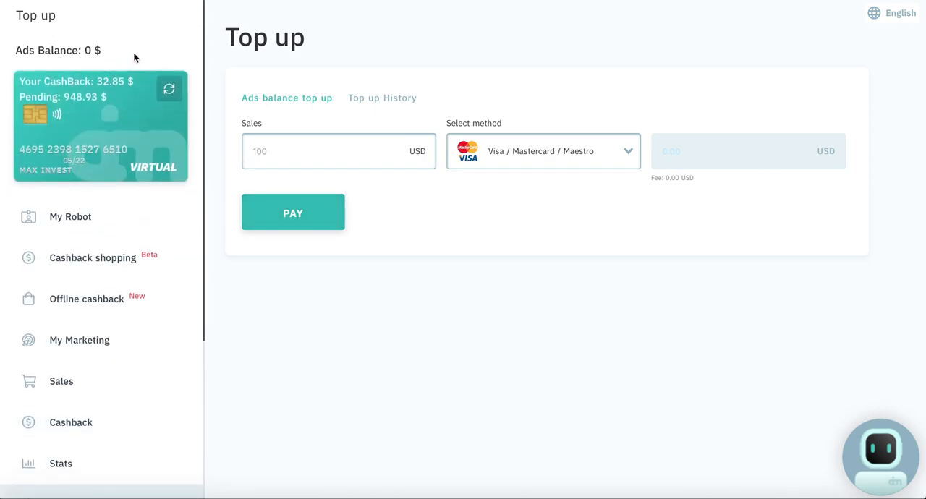
mouse_move(81, 71)
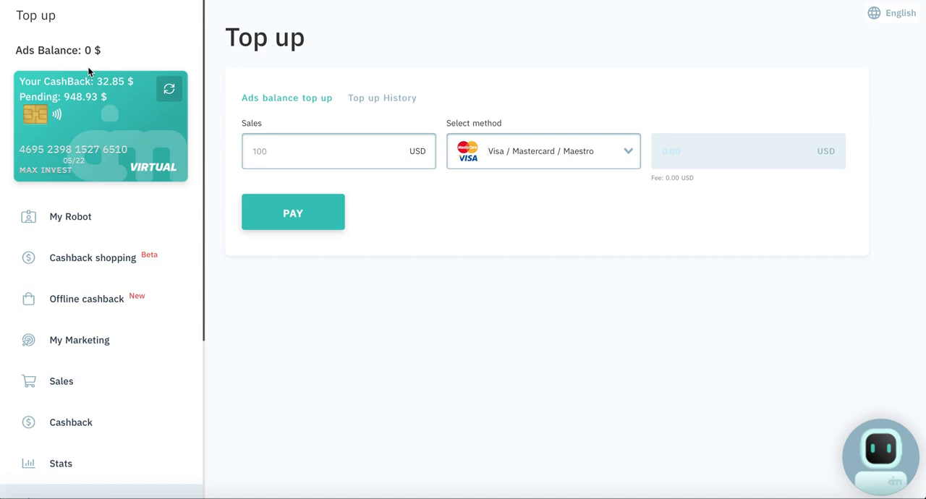
scroll(down, 3)
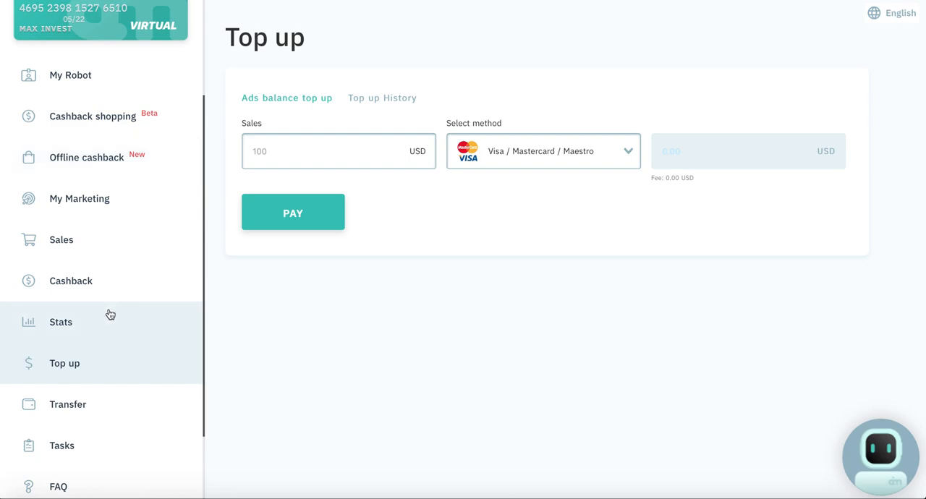
Review the MarketBot stats again, then dismiss the INB referral share dialog with DONE.
click(61, 321)
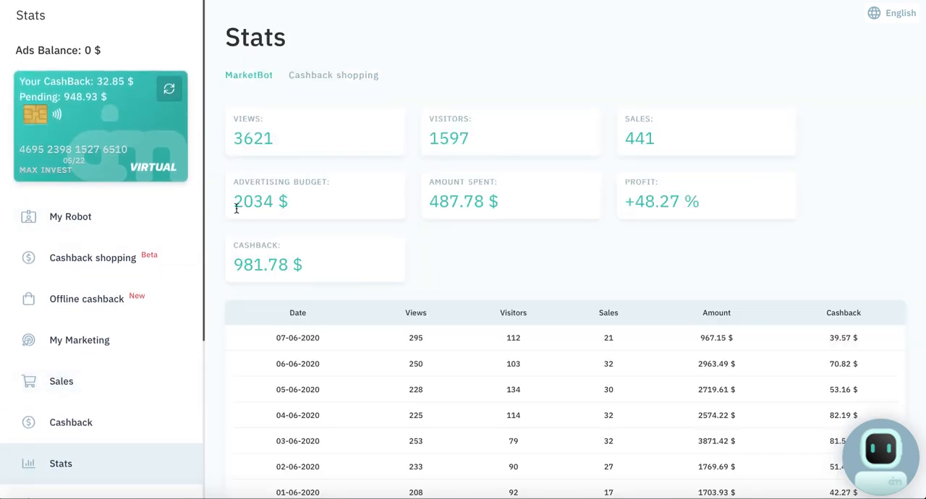
mouse_move(229, 191)
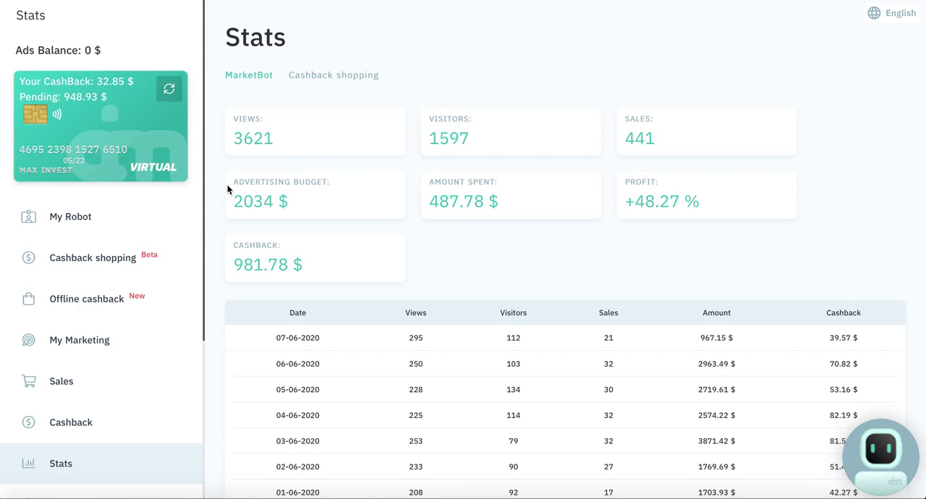
mouse_move(416, 133)
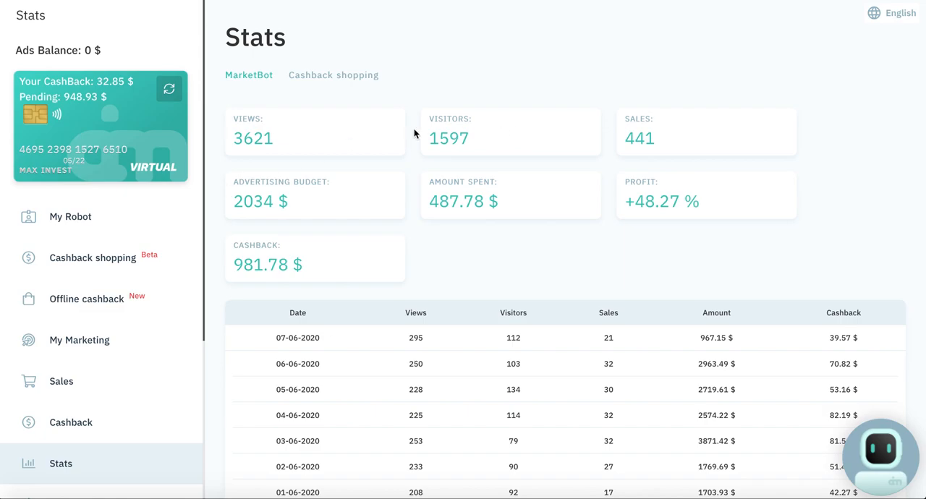
mouse_move(396, 242)
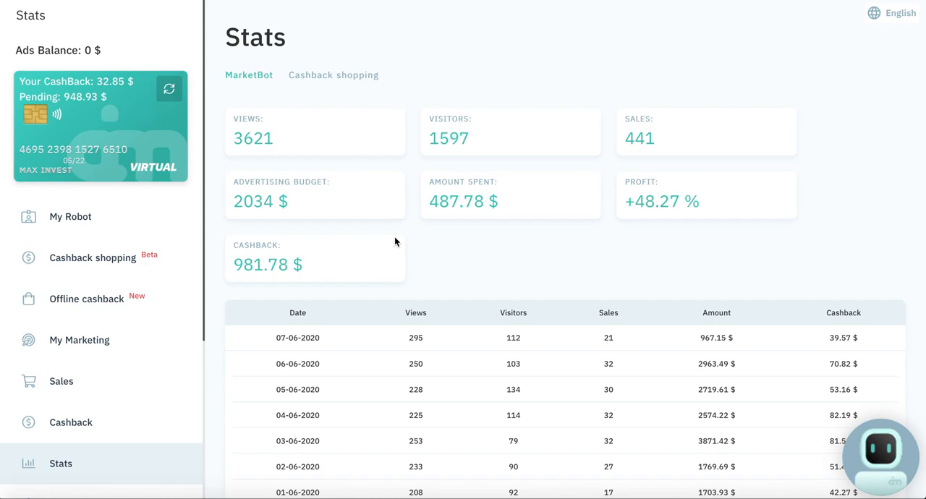
mouse_move(485, 266)
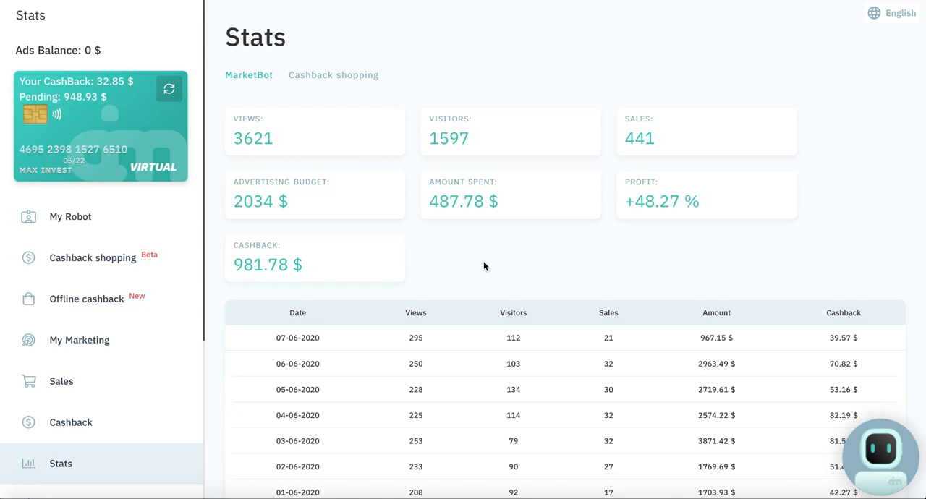
mouse_move(422, 282)
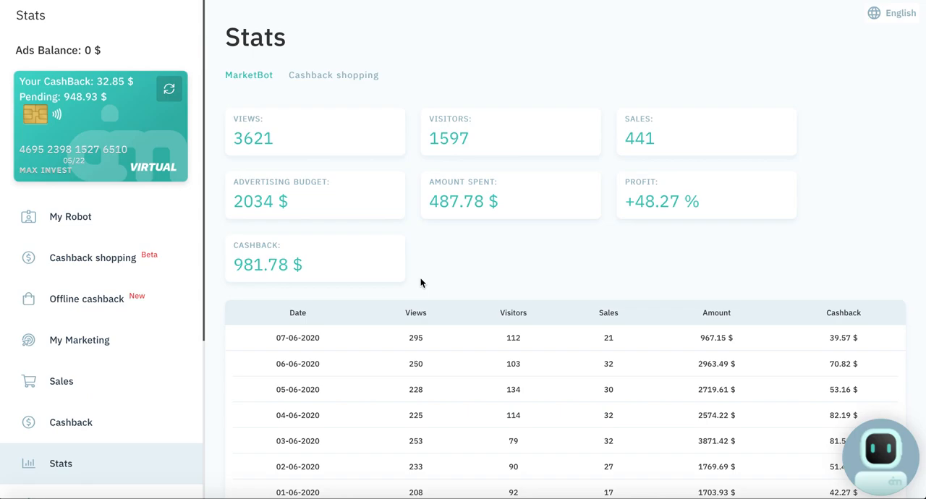
mouse_move(76, 140)
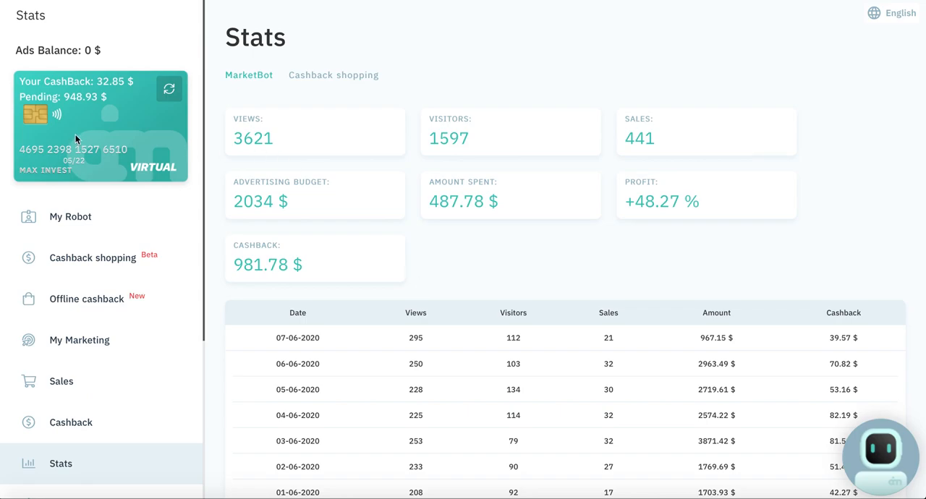
mouse_move(776, 5)
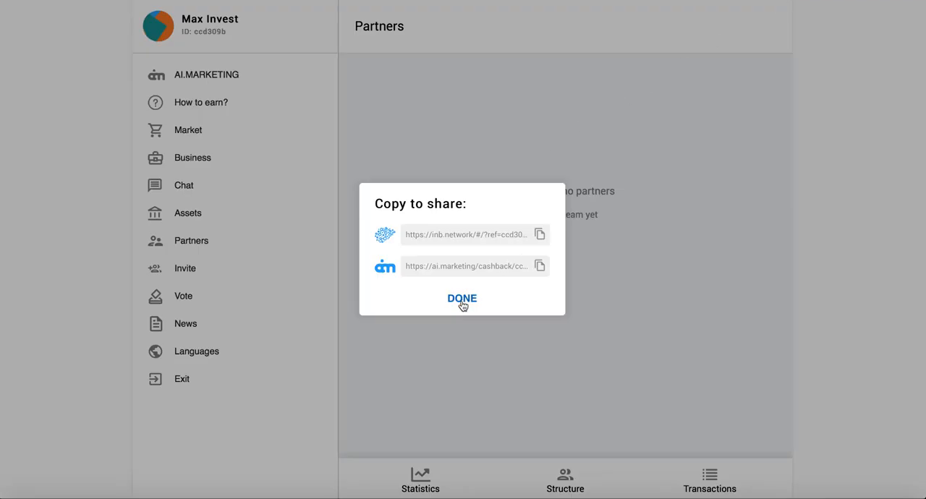
click(462, 298)
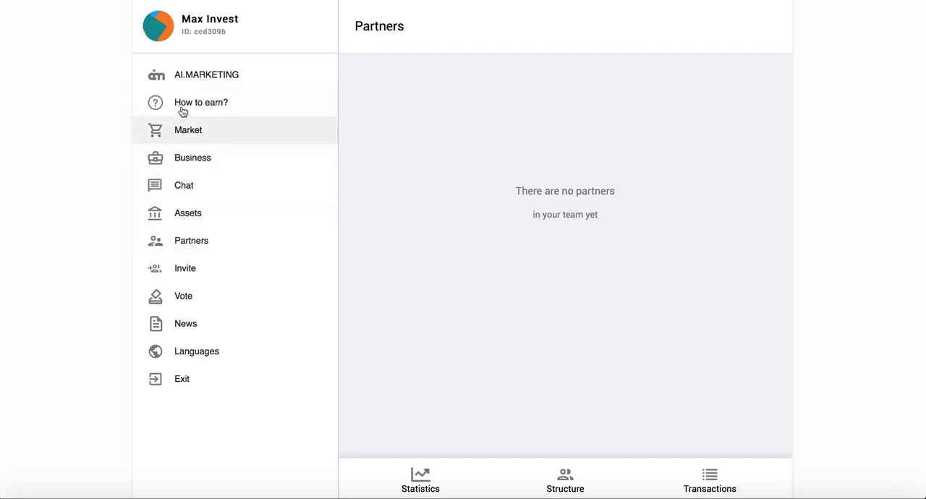
Show the 14-level partner income table, from Agent at level 1 to Platinum Director.
click(200, 101)
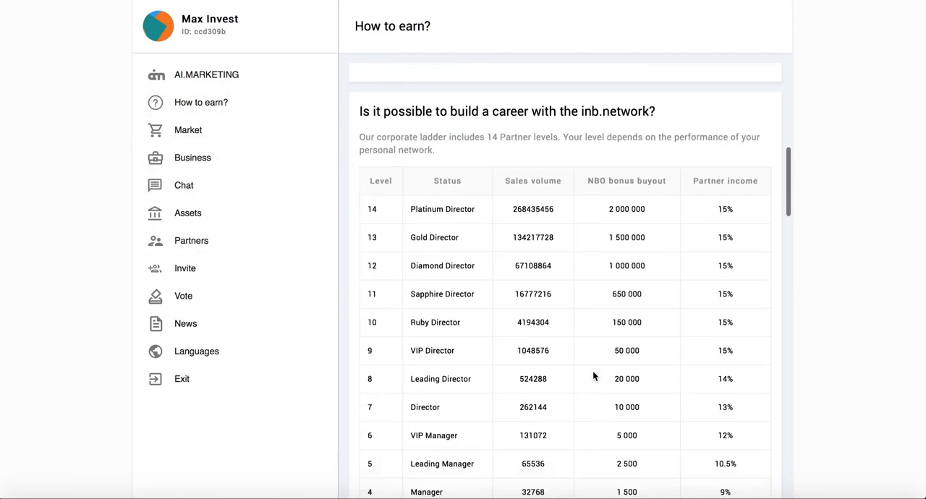
scroll(down, 3)
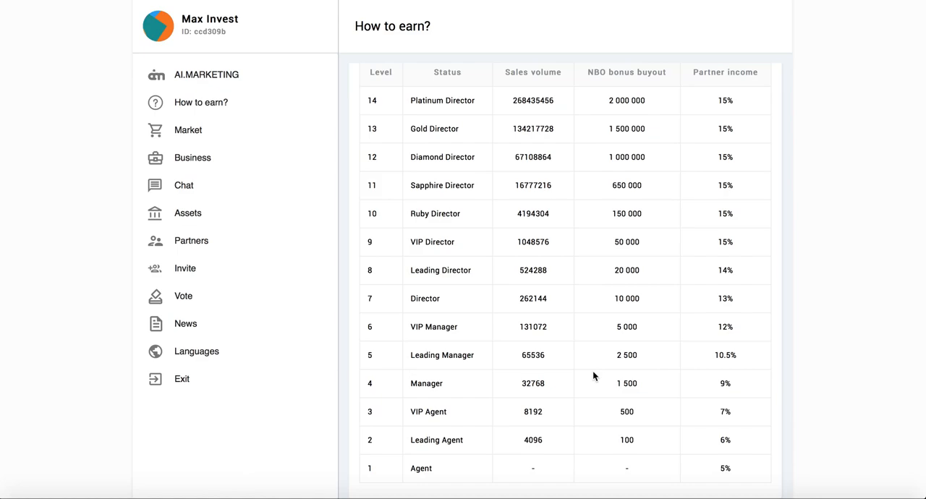
mouse_move(622, 398)
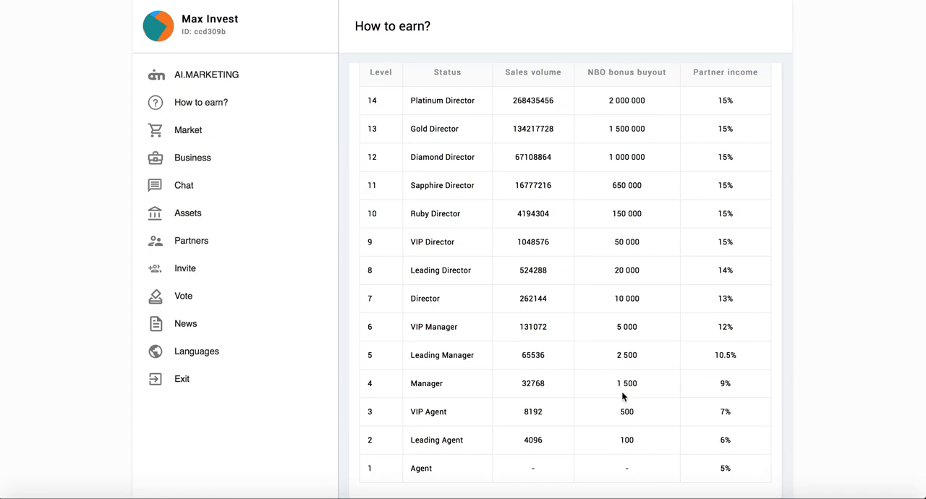
mouse_move(645, 481)
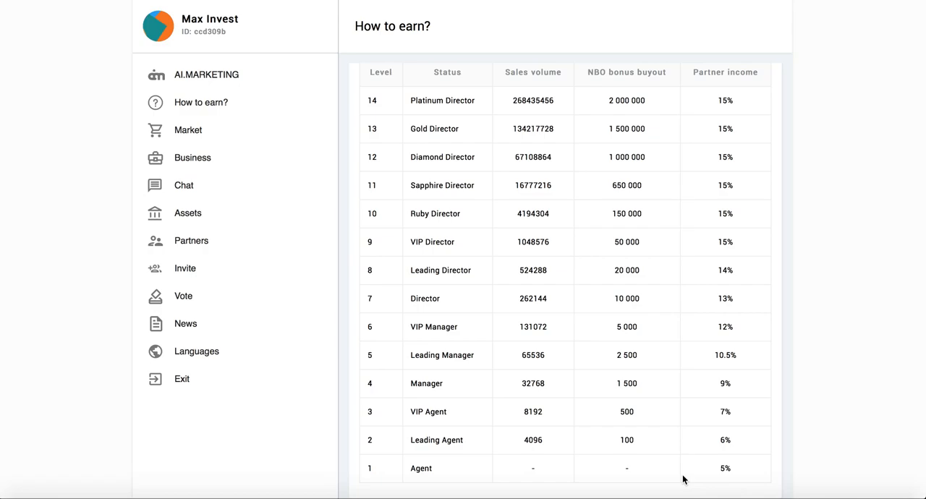
mouse_move(645, 440)
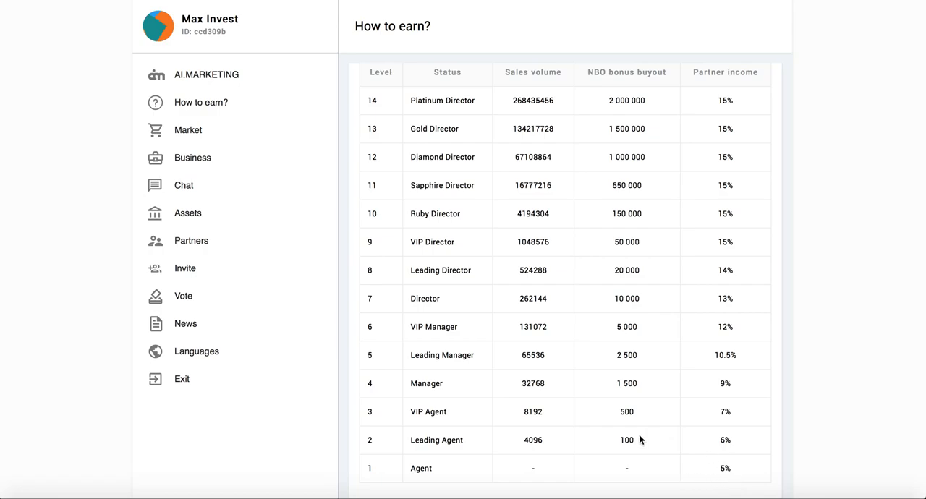
mouse_move(683, 346)
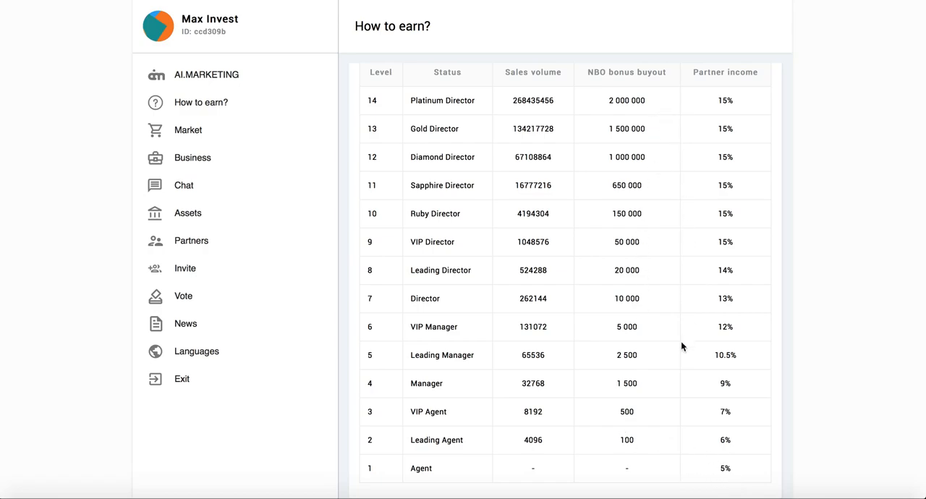
mouse_move(663, 383)
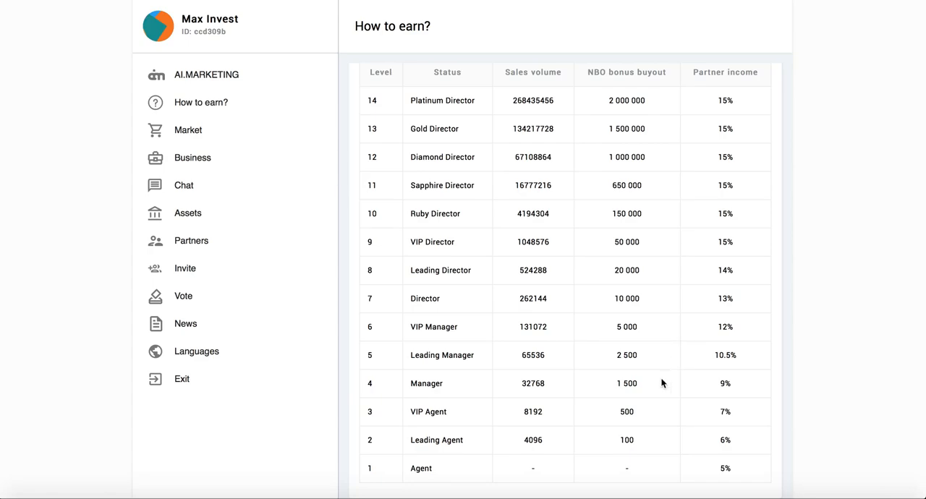
mouse_move(747, 469)
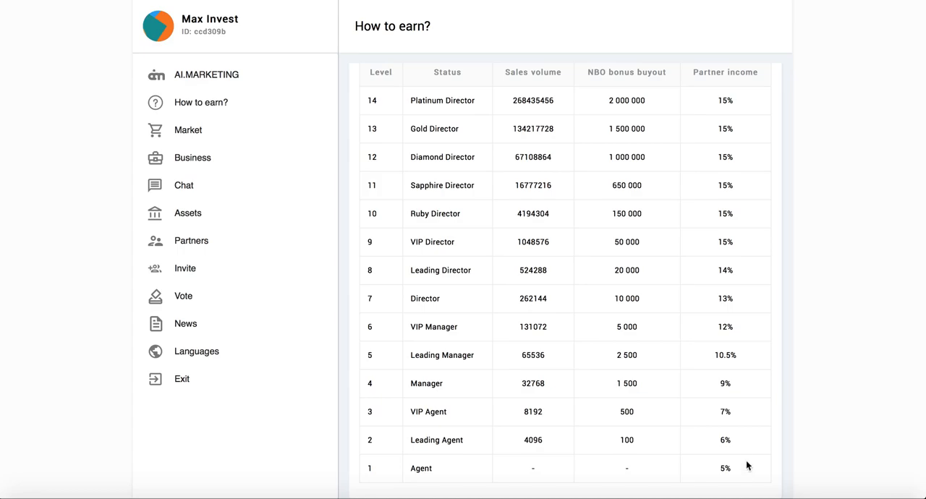
mouse_move(707, 466)
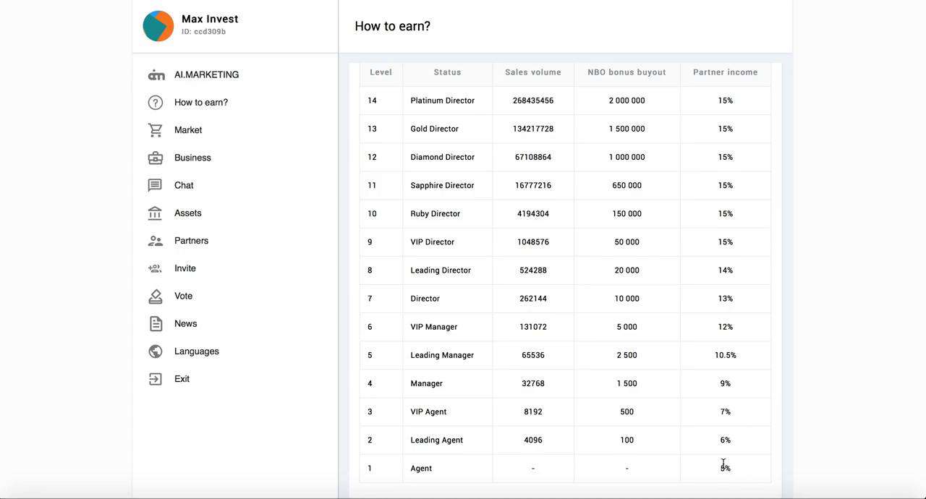
mouse_move(706, 468)
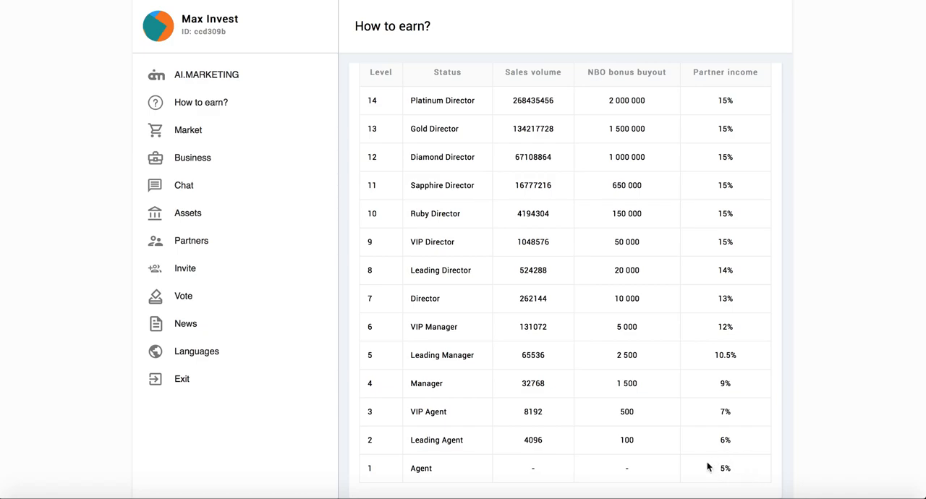
mouse_move(722, 469)
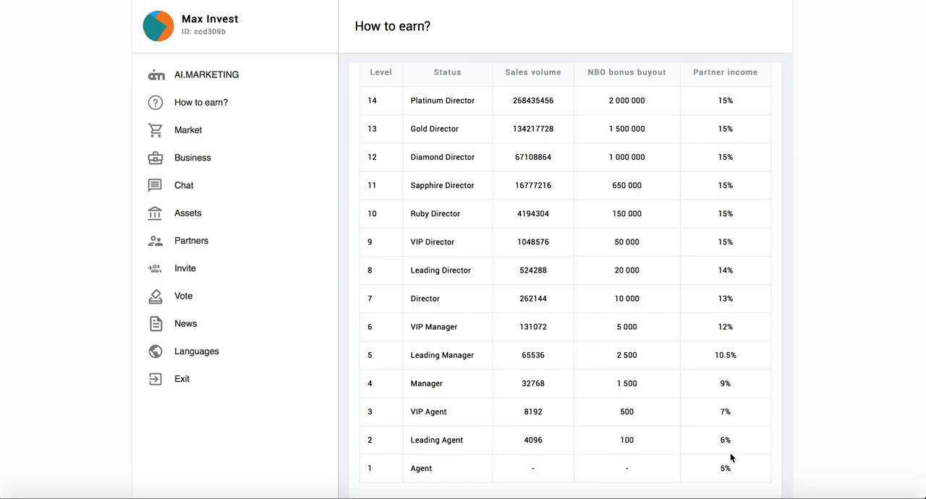
mouse_move(728, 383)
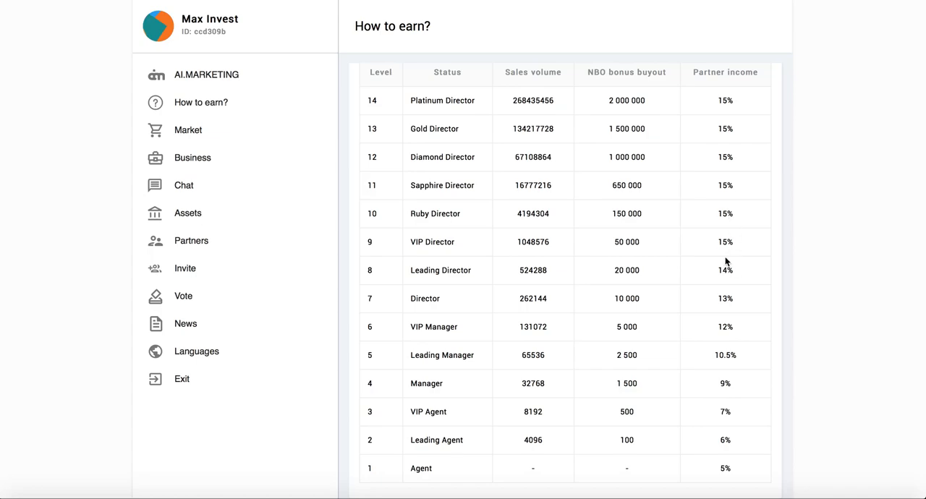
mouse_move(640, 344)
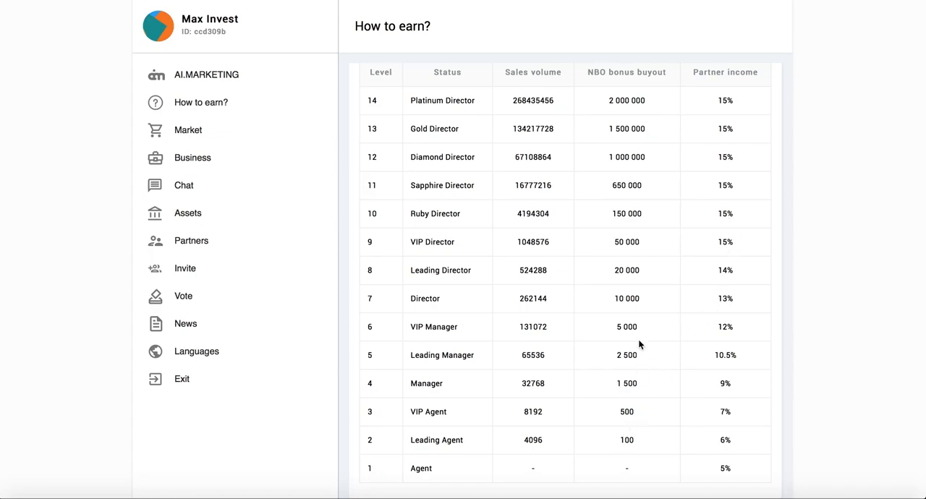
mouse_move(616, 455)
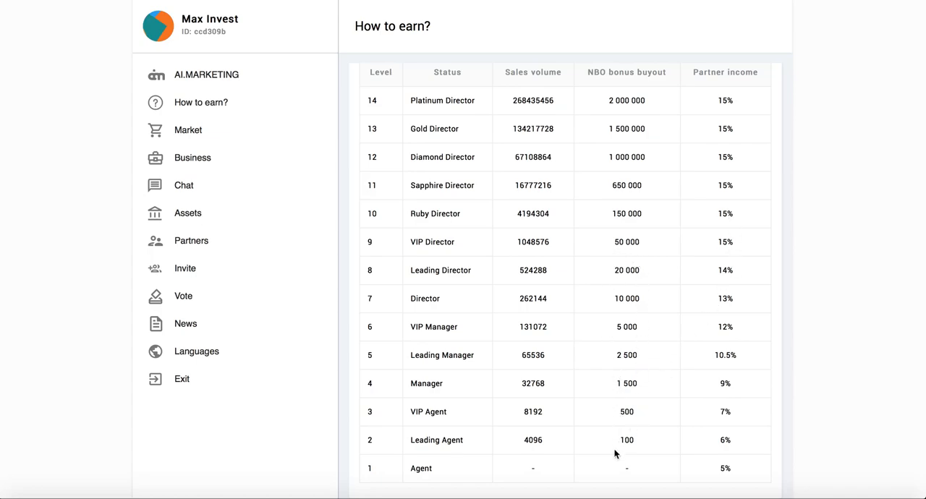
mouse_move(621, 466)
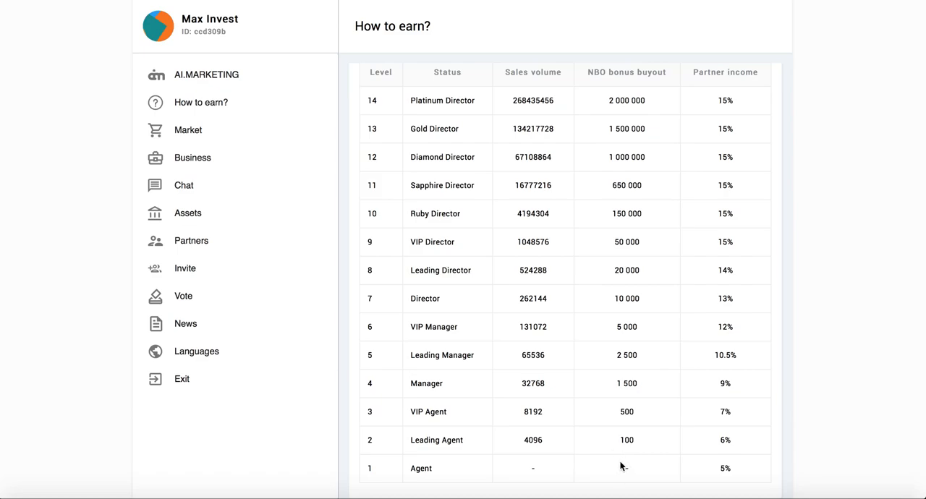
mouse_move(617, 440)
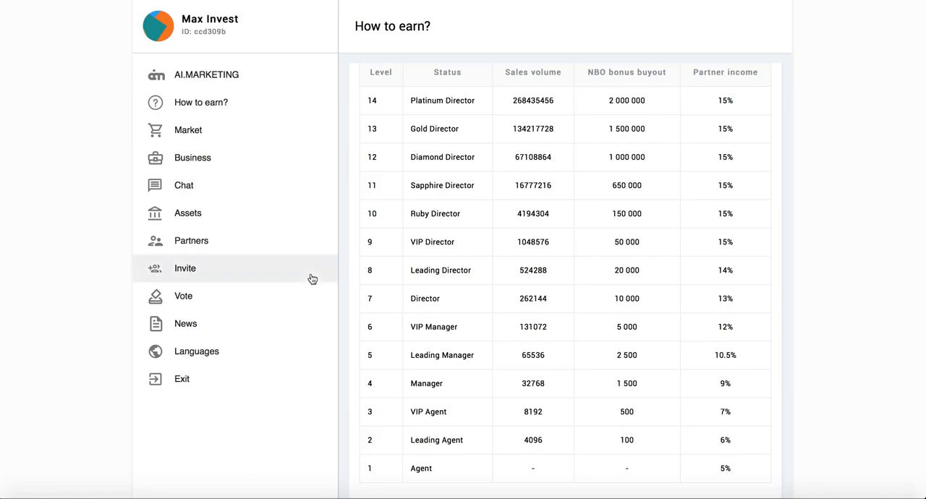
mouse_move(191, 216)
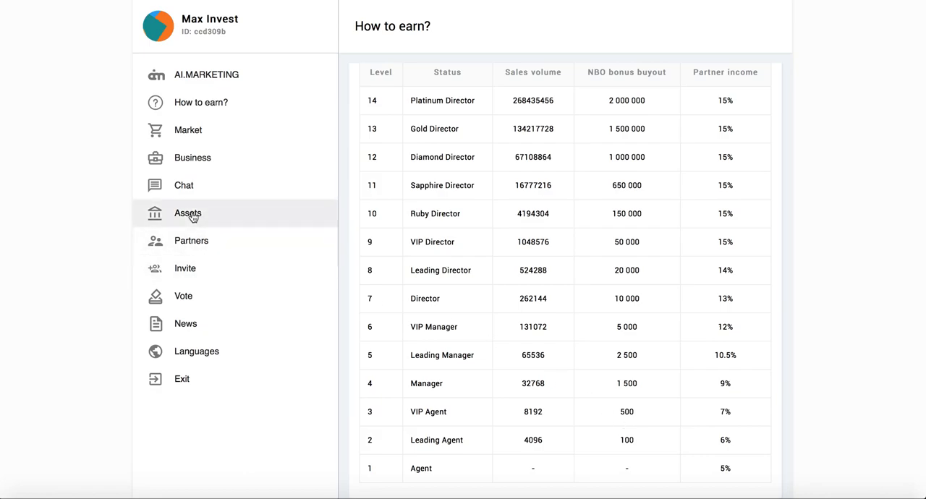
click(188, 213)
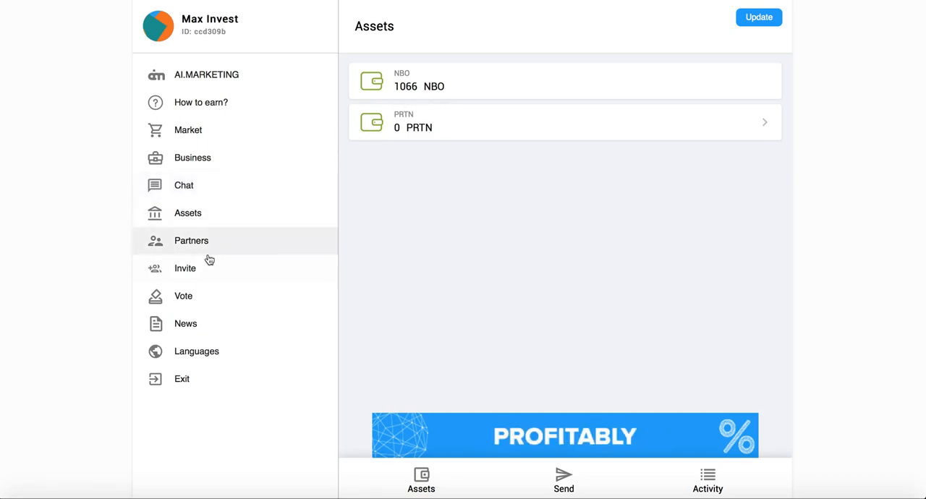
click(200, 102)
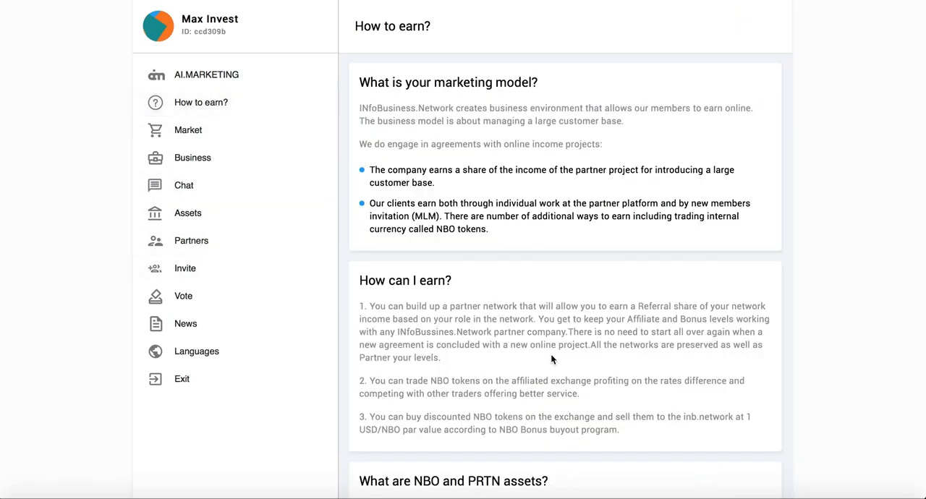
scroll(down, 3)
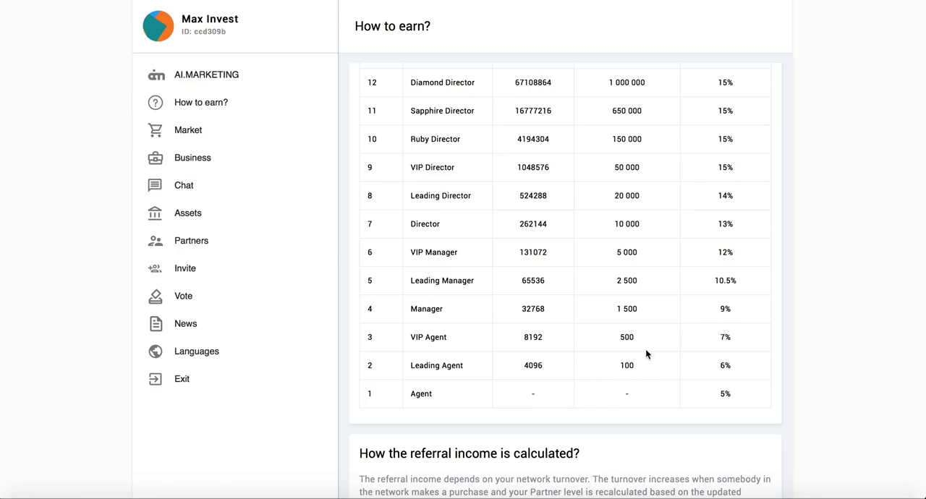
mouse_move(197, 218)
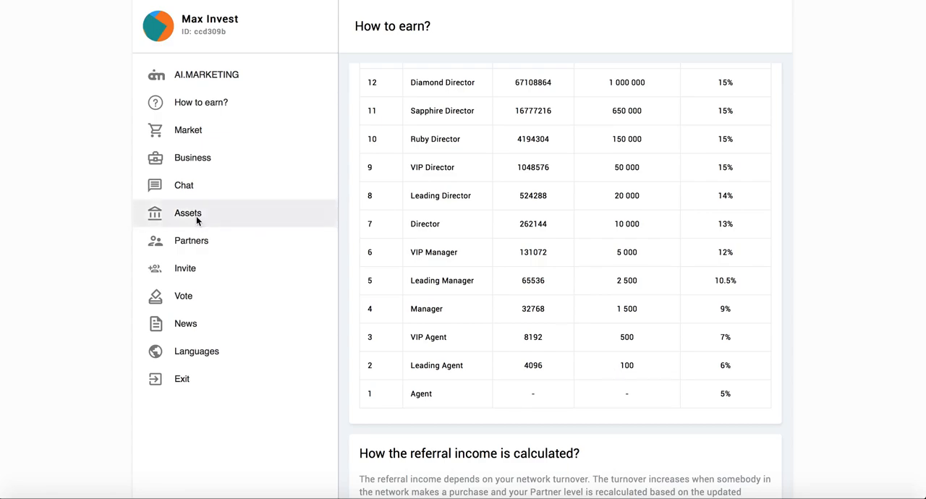
Show the Assets balances: 1066 NBO and 0 PRTN.
click(188, 213)
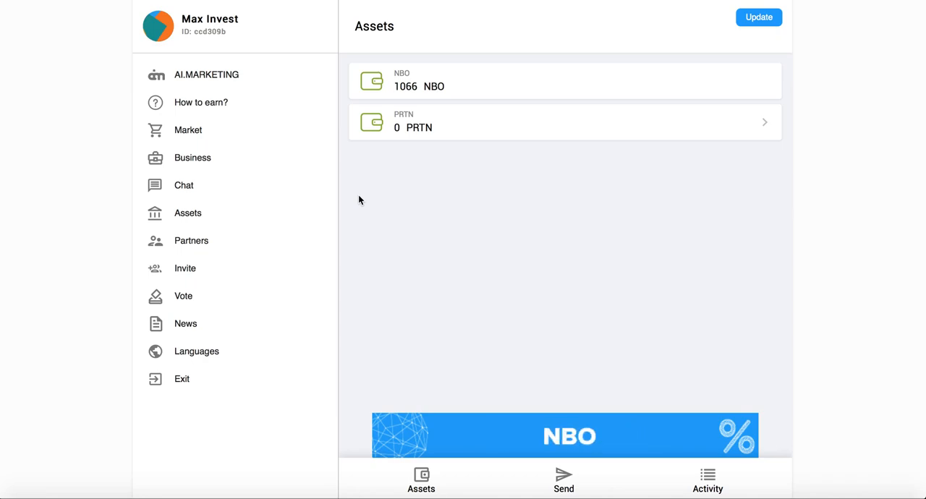
mouse_move(475, 159)
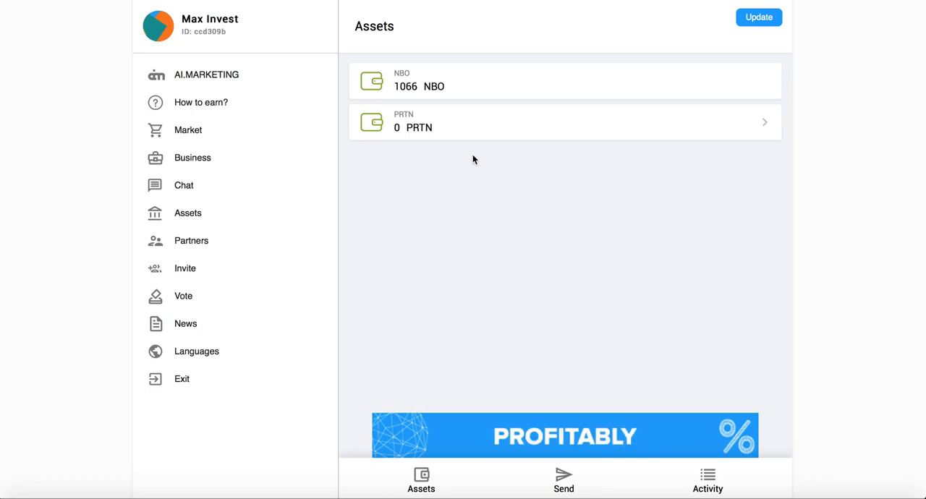
mouse_move(425, 80)
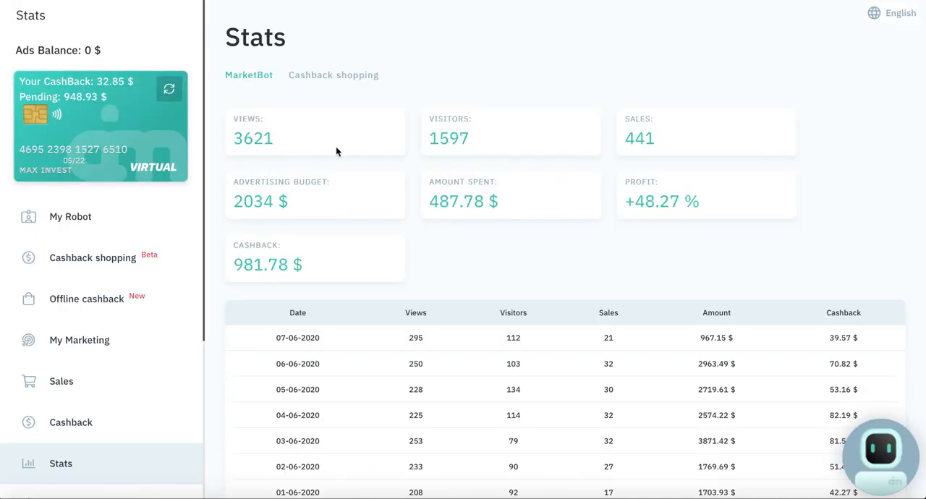
mouse_move(78, 200)
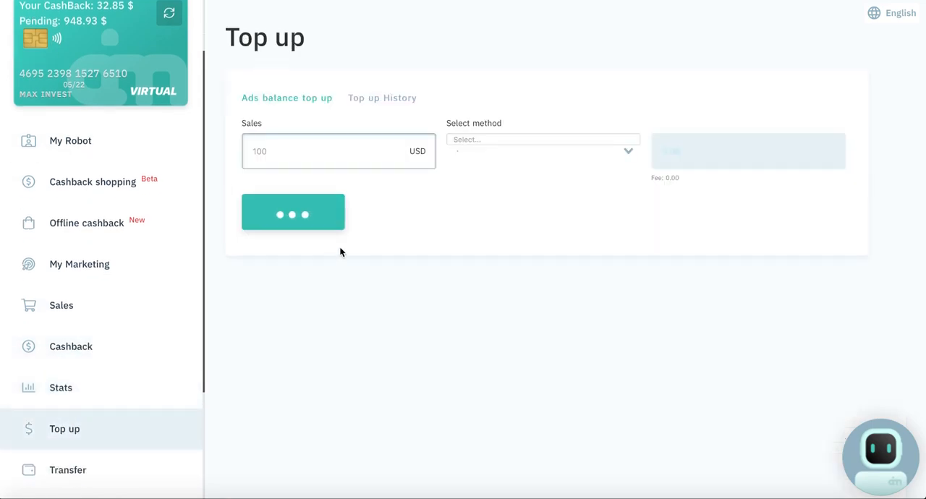
Expand the top-up payment methods list: Visa/Mastercard/Maestro, QIWI, Bitcoin, Ethereum and more.
click(543, 139)
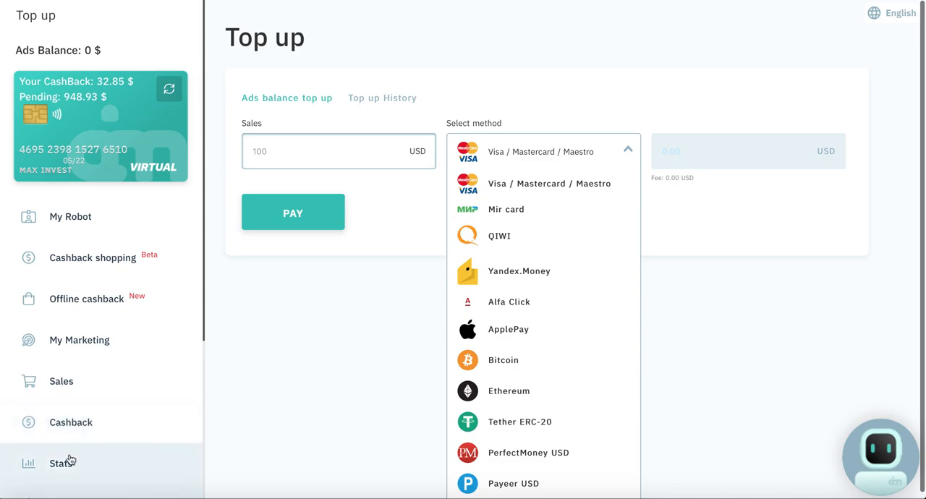
Review the MarketBot advertising stats, then return to INB.Network's partner levels table.
click(61, 463)
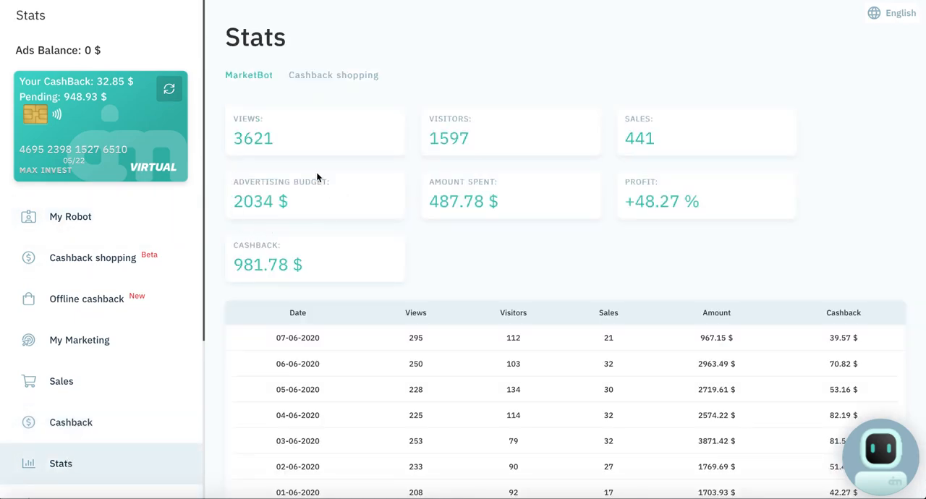
mouse_move(165, 200)
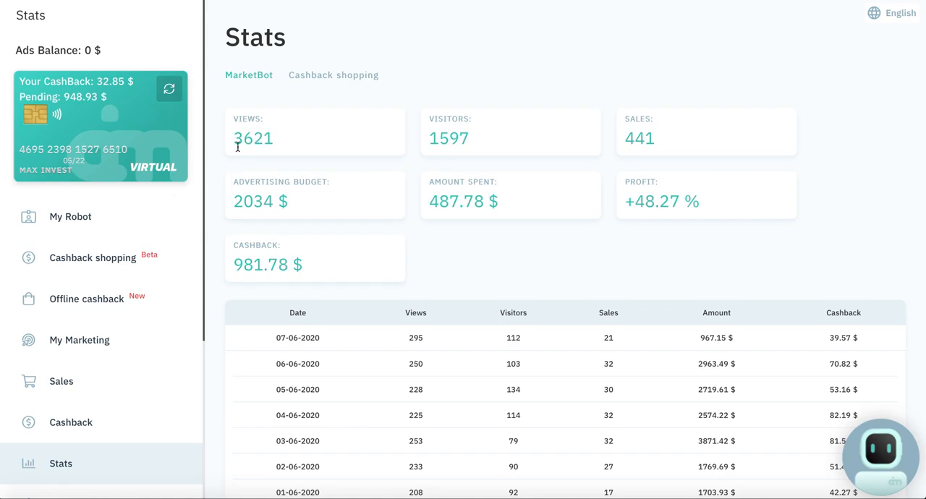
mouse_move(226, 201)
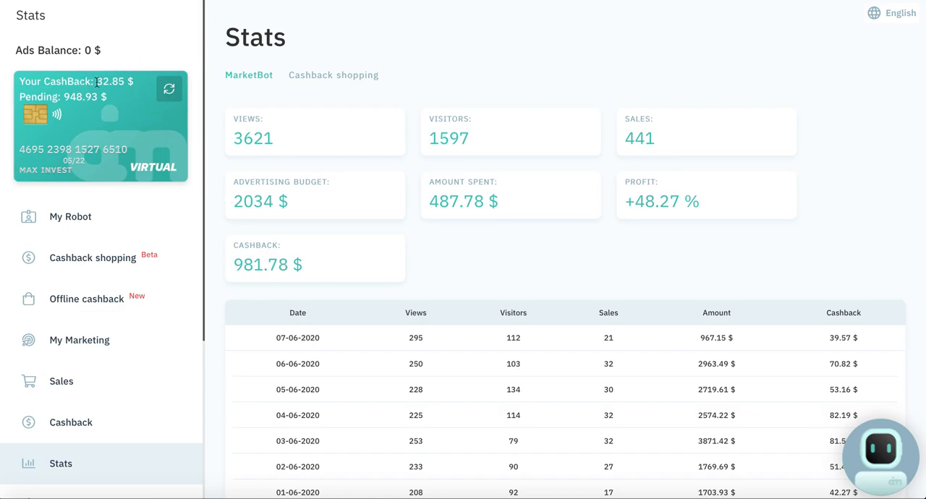
mouse_move(63, 23)
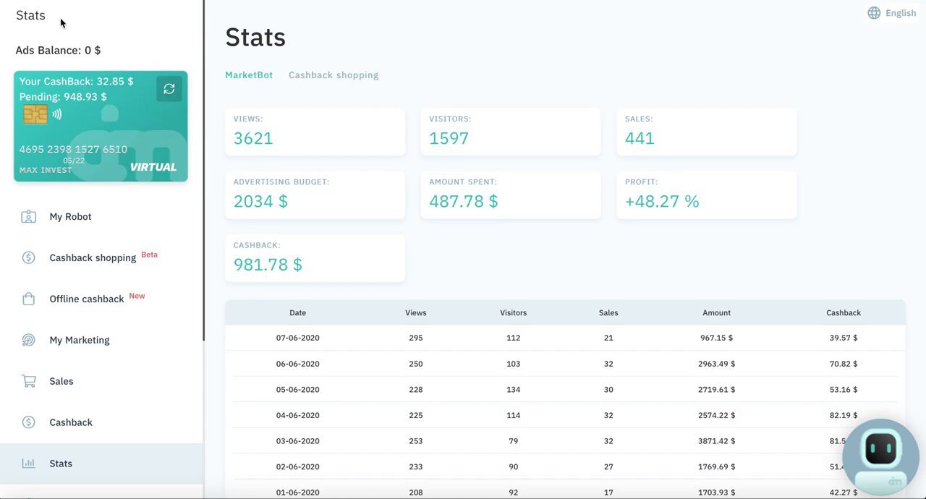
mouse_move(75, 49)
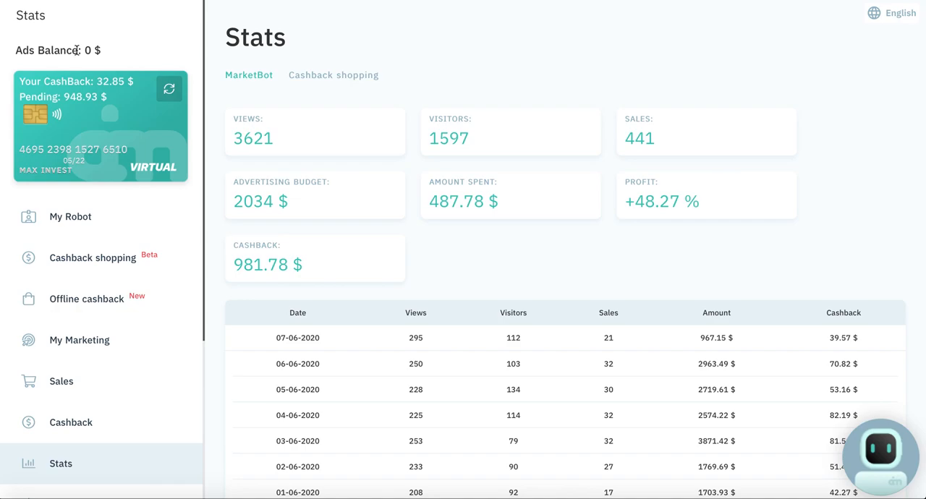
mouse_move(148, 55)
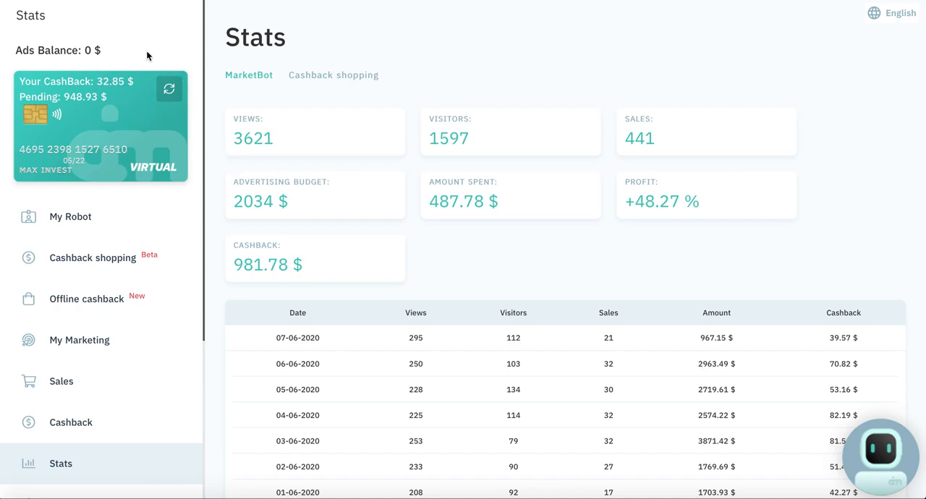
mouse_move(168, 90)
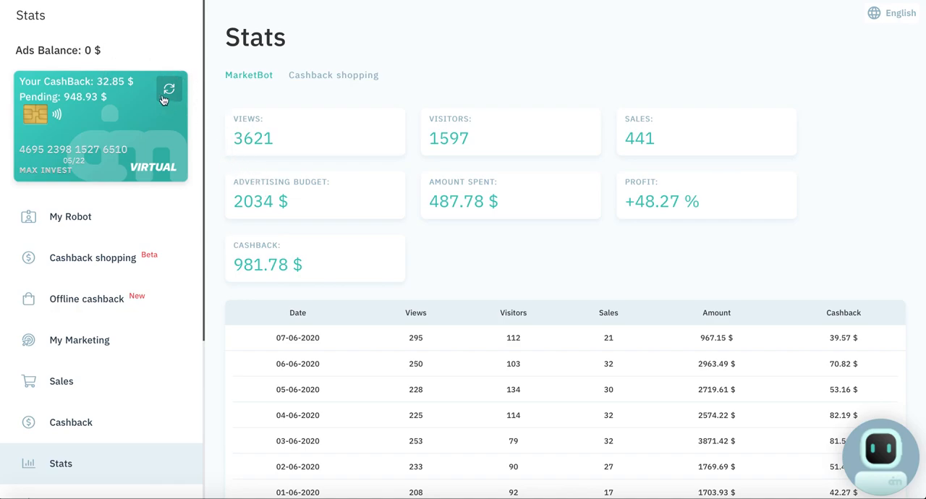
mouse_move(263, 167)
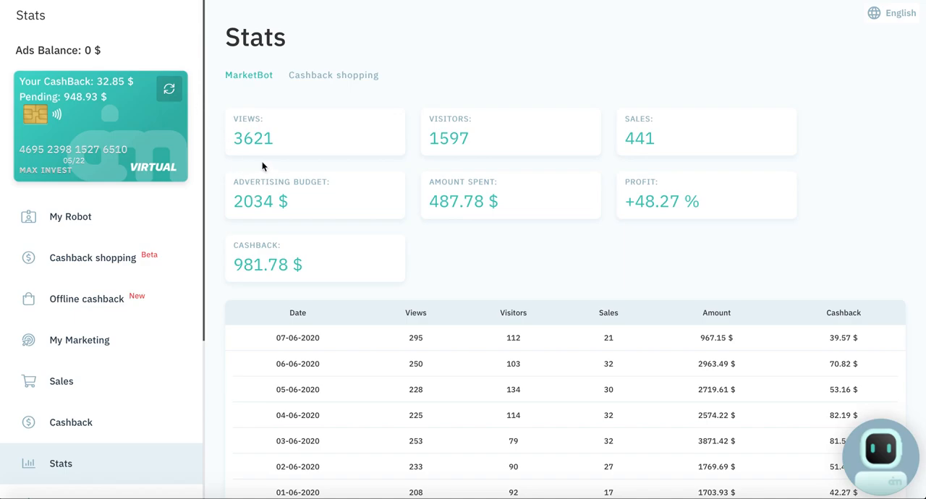
mouse_move(238, 172)
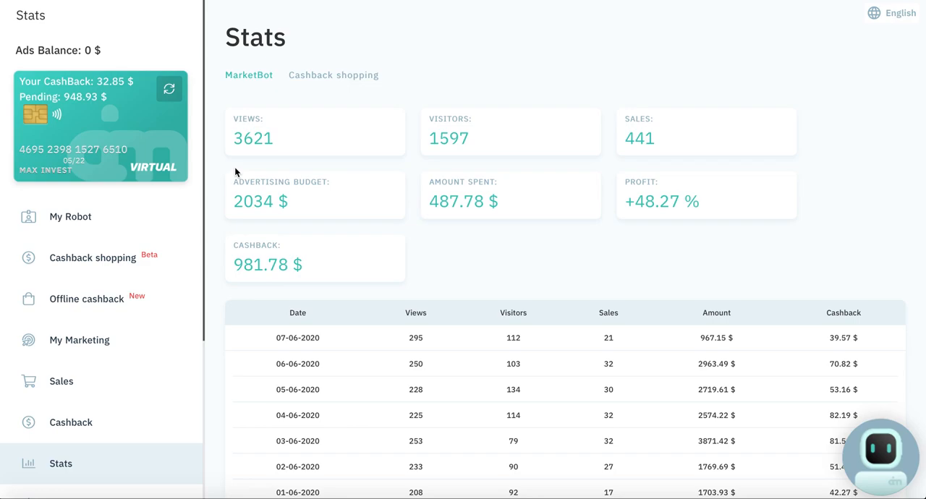
mouse_move(230, 181)
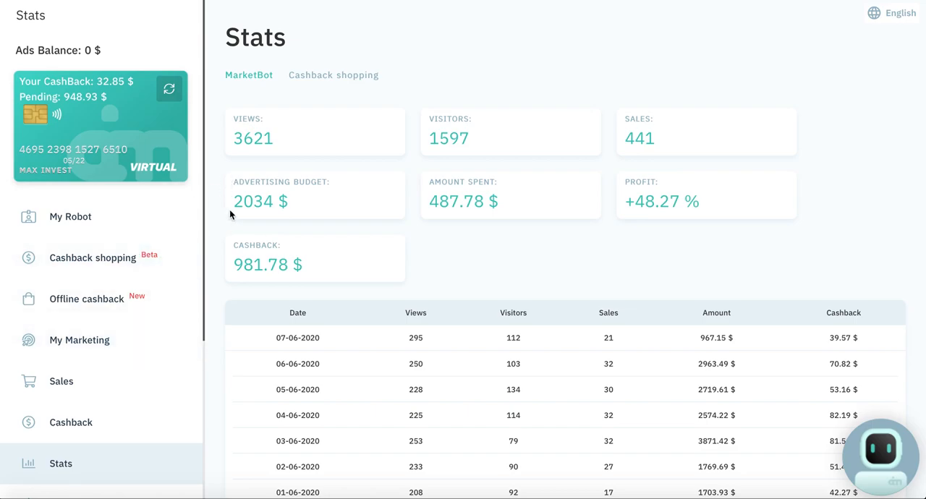
mouse_move(238, 181)
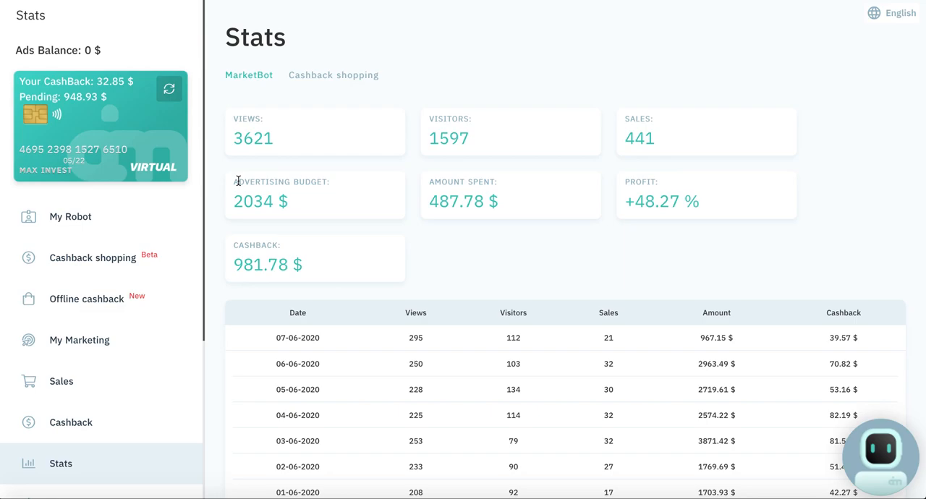
mouse_move(619, 171)
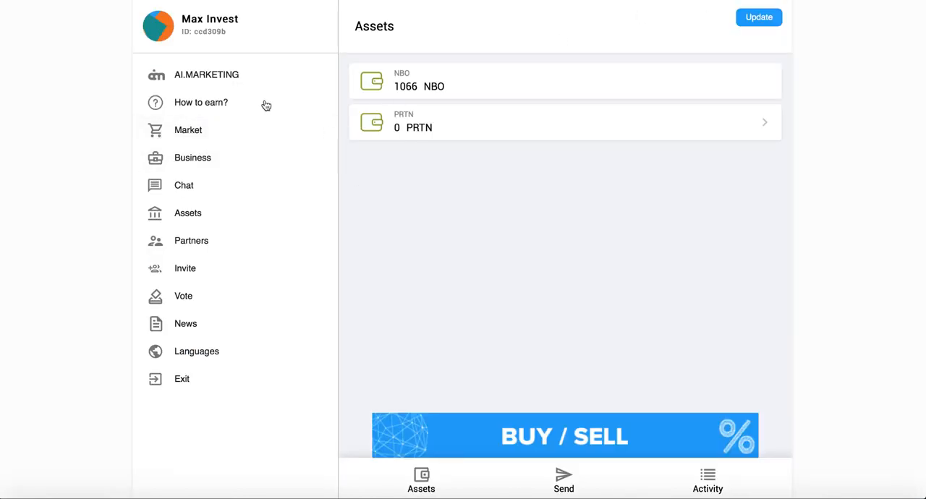
click(200, 102)
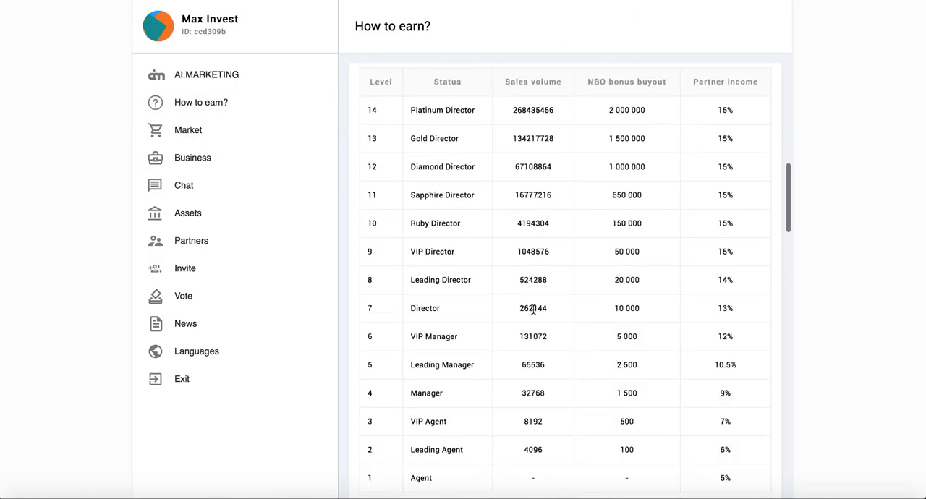